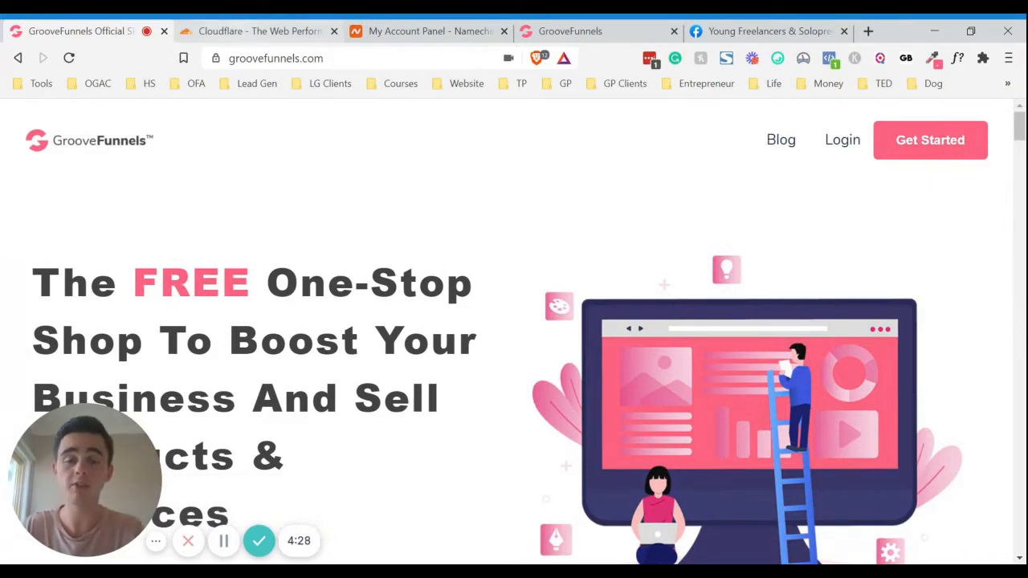
# Sign in to the Cloudflare account to reach the Home page listing four sites
pyautogui.click(257, 30)
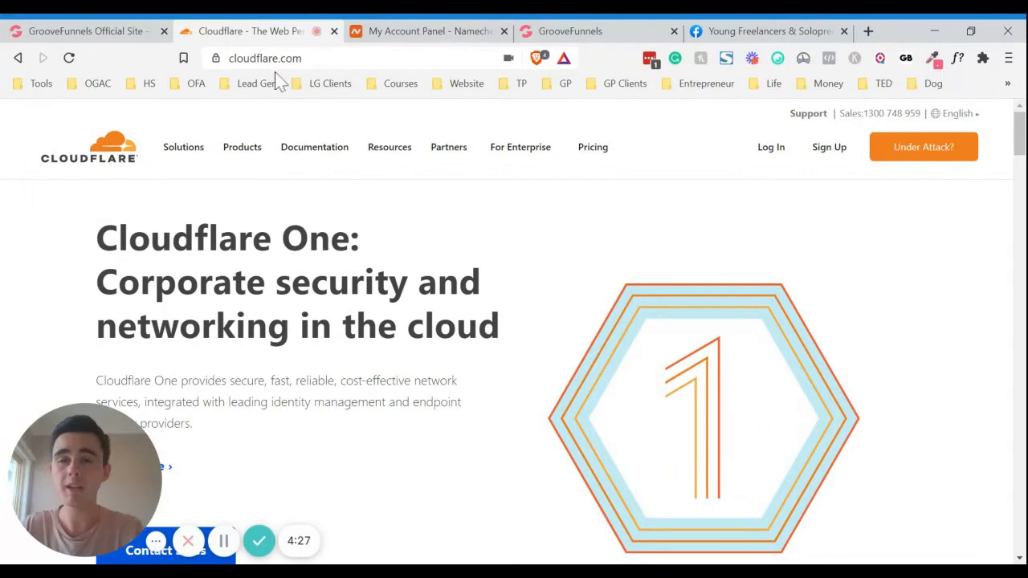
pyautogui.moveTo(108, 211)
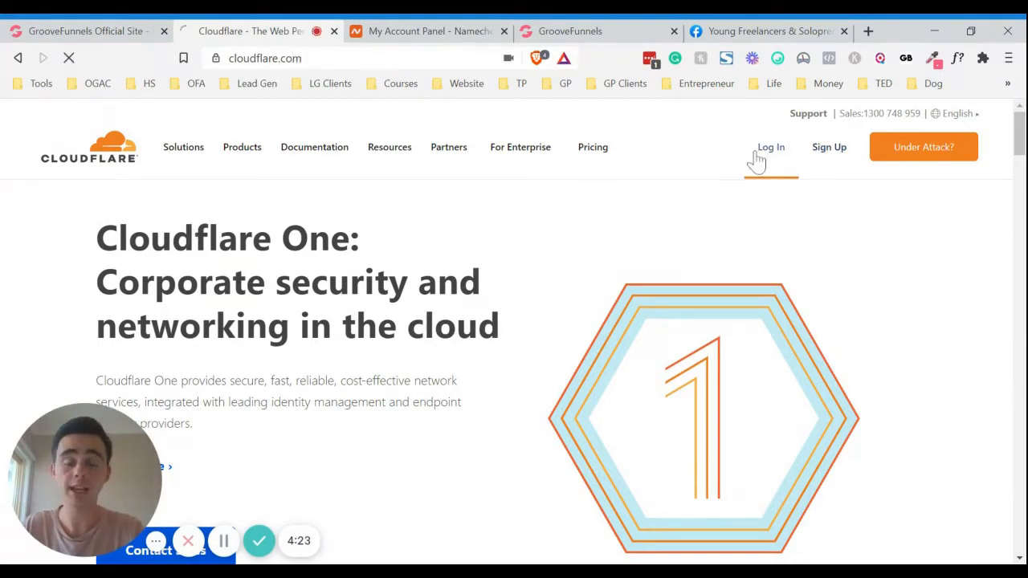
pyautogui.click(771, 147)
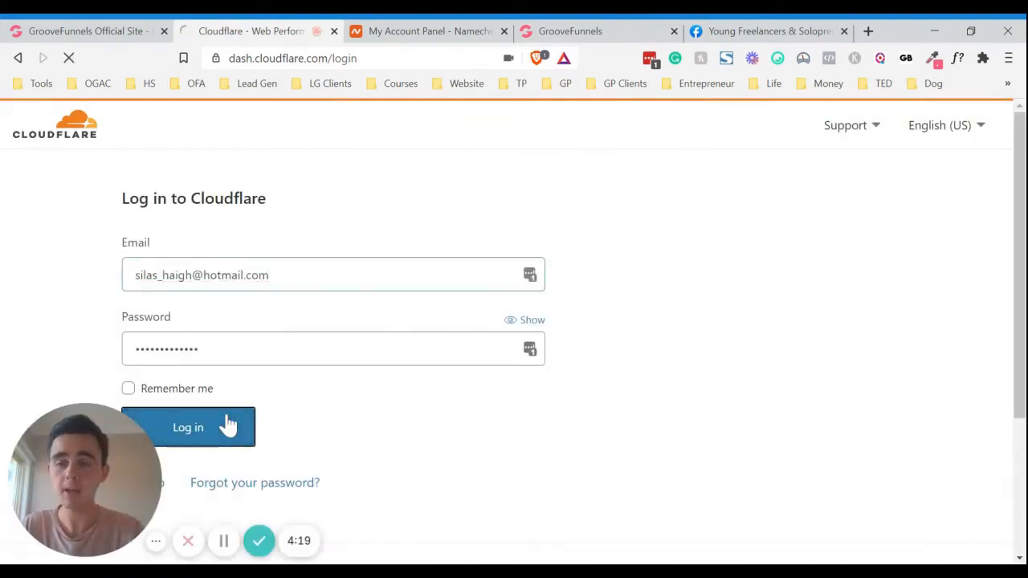
pyautogui.click(188, 426)
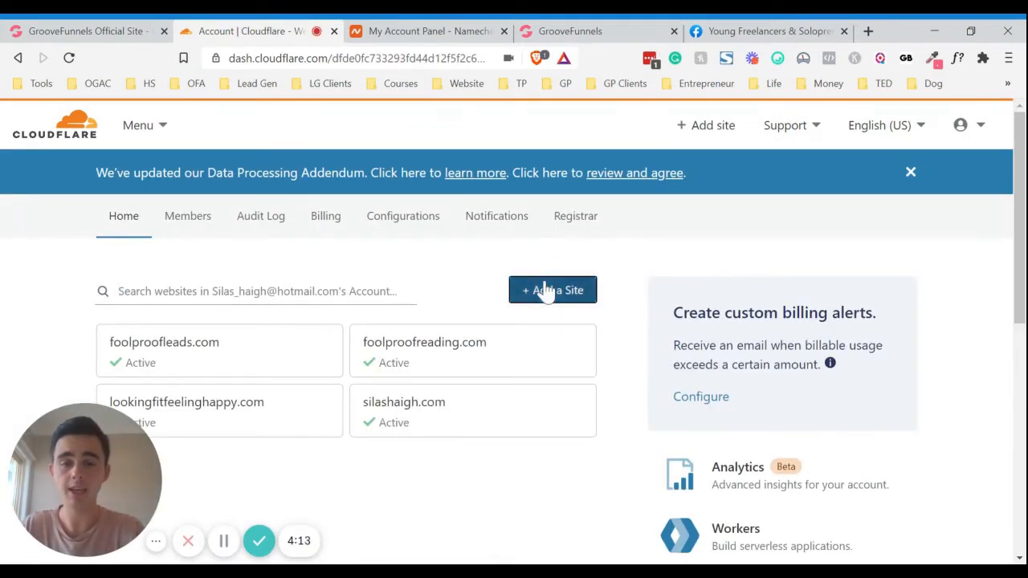
# Add healthymebetterfuture.com as a new site and scroll through the Free, Pro, Business, Enterprise plans
pyautogui.click(552, 290)
pyautogui.write('healthymebetterfuture.com')
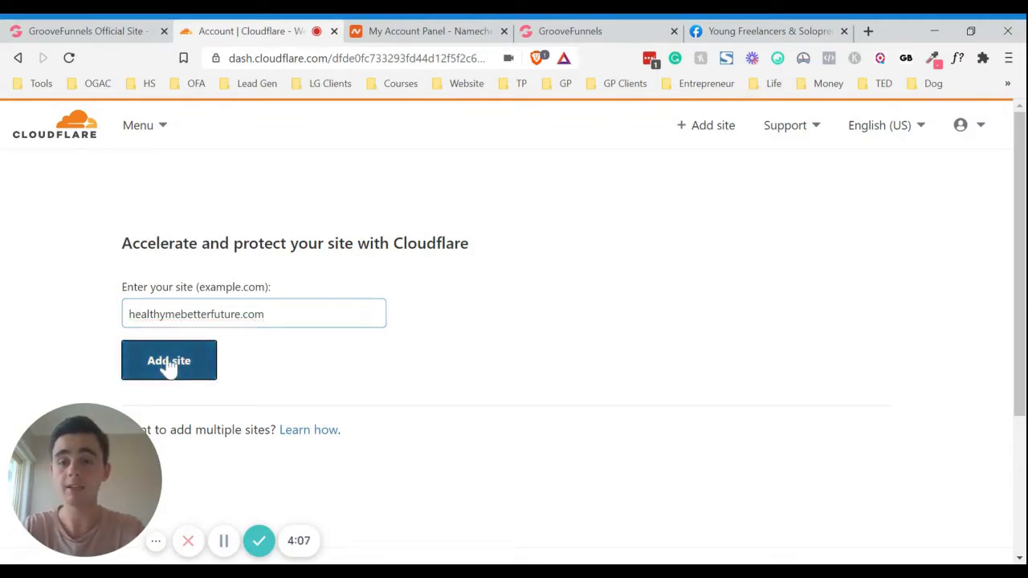
pyautogui.click(168, 360)
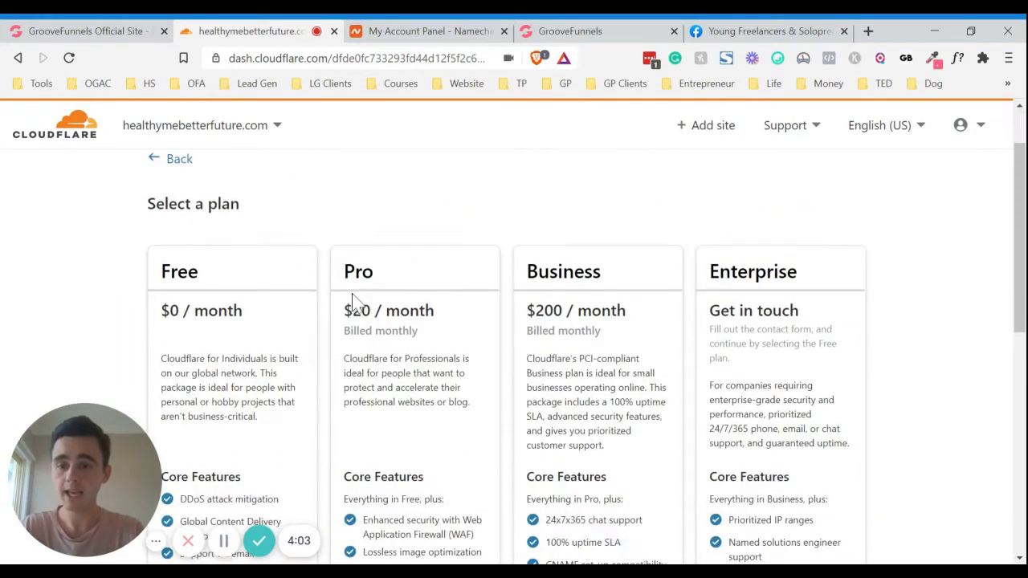
pyautogui.scroll(-3)
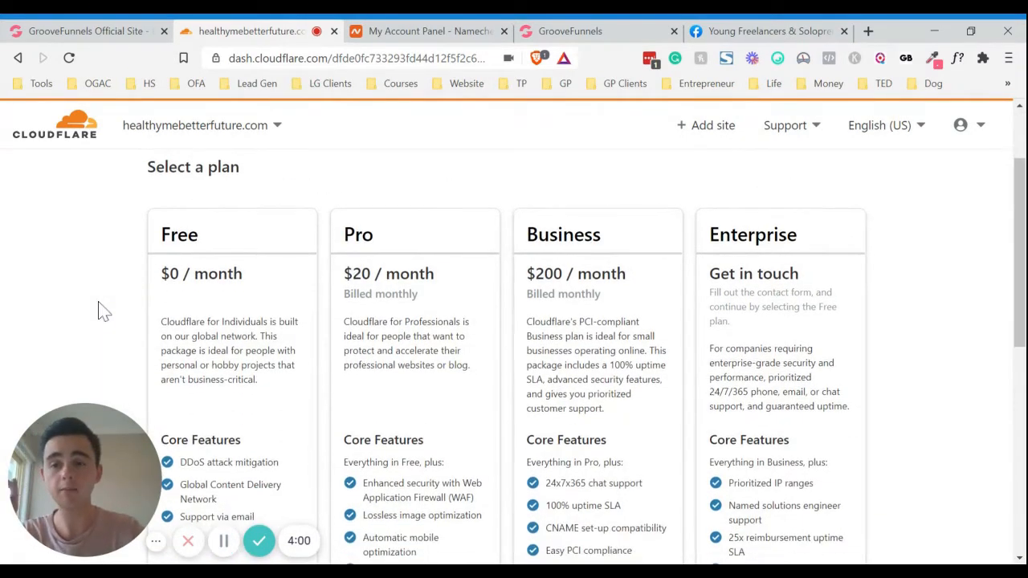
pyautogui.scroll(-3)
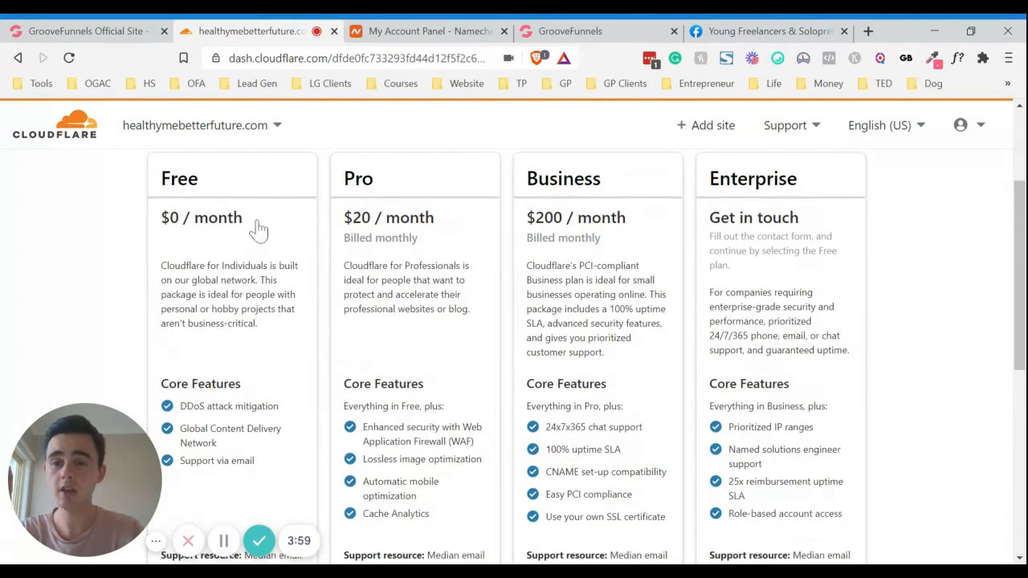
pyautogui.scroll(-3)
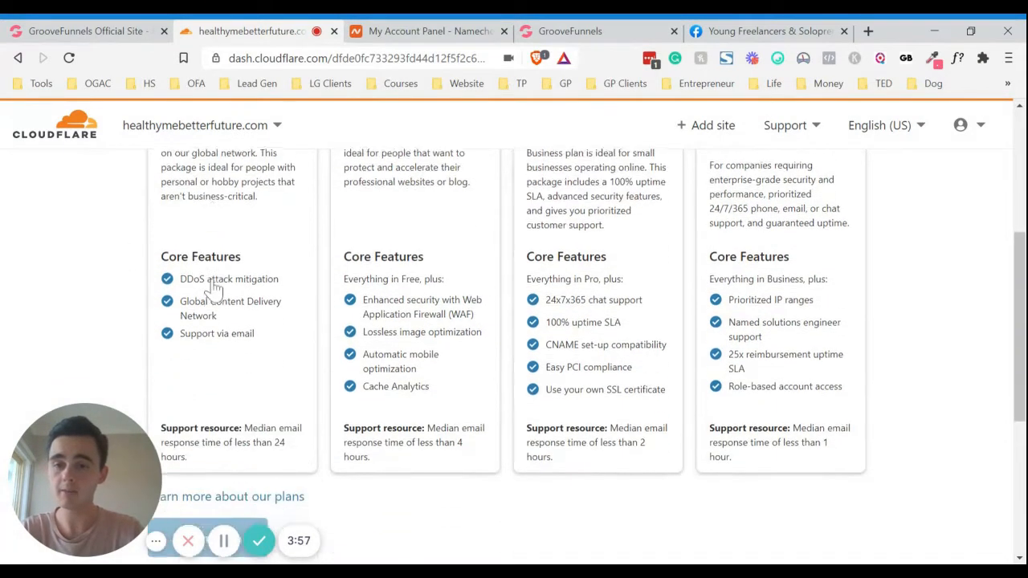
pyautogui.scroll(-3)
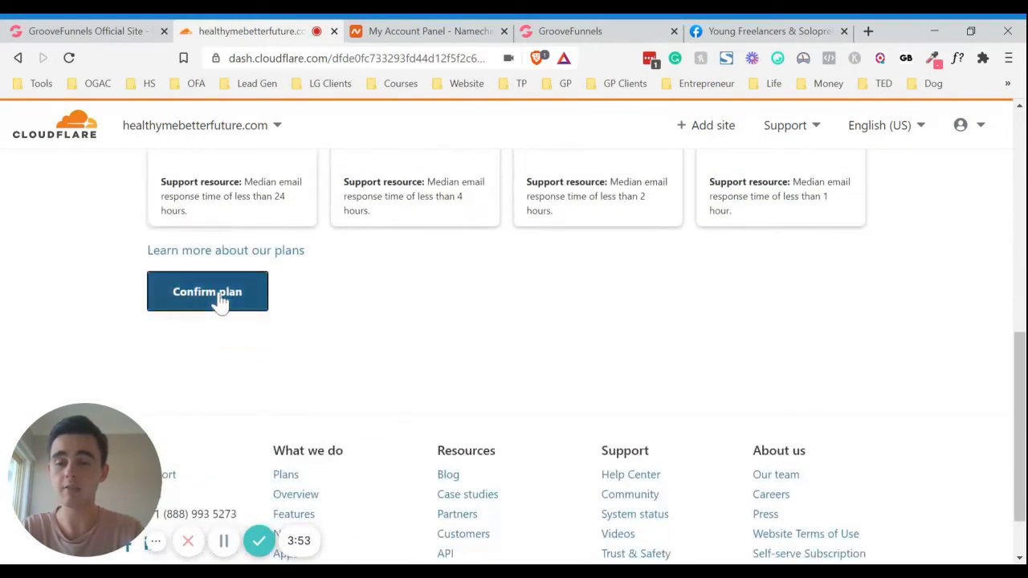
# Confirm the plan and review the imported records: 1 A, 2 CNAME, 5 MX, 1 TXT
pyautogui.click(207, 291)
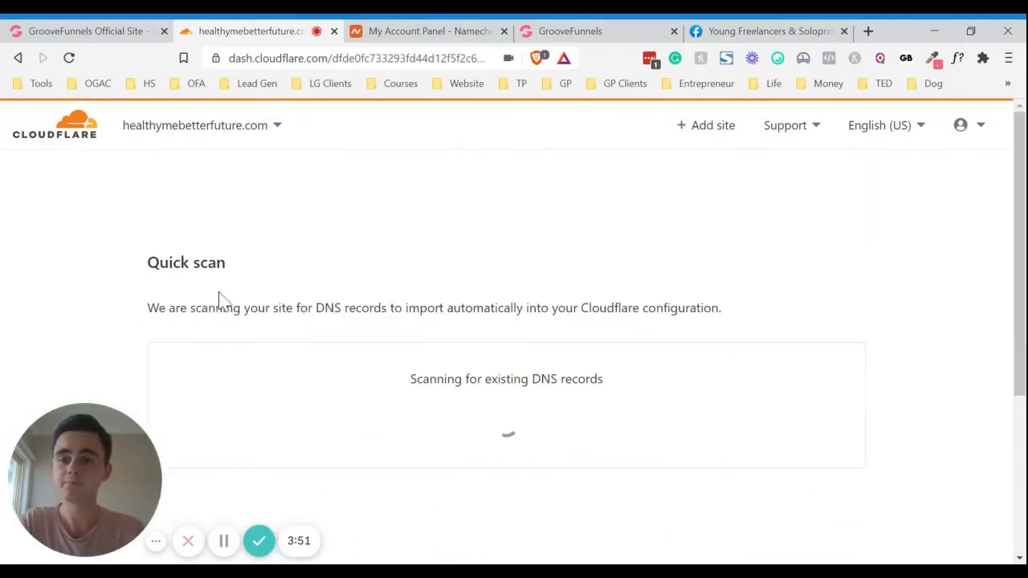
pyautogui.moveTo(390, 301)
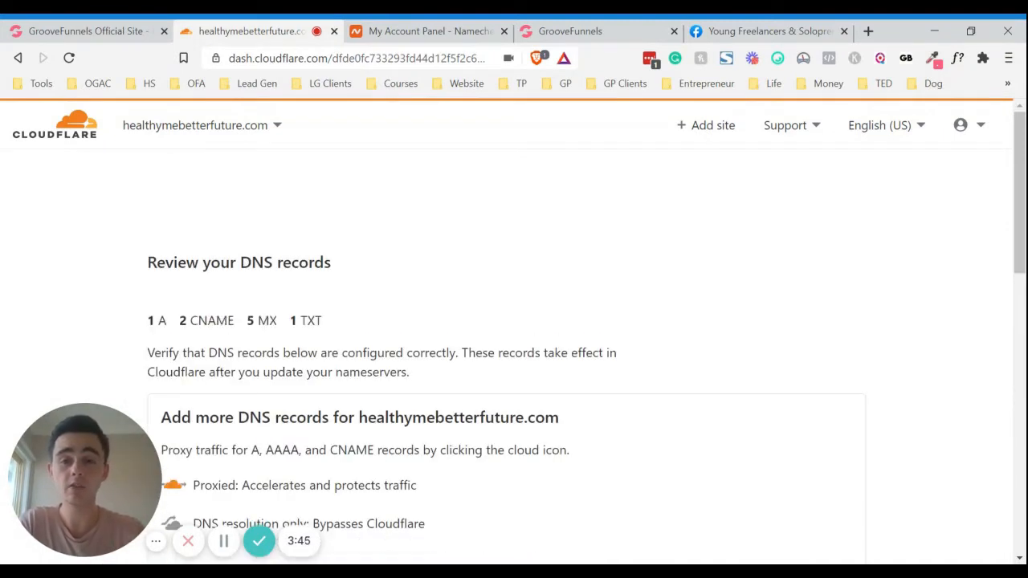
pyautogui.scroll(-3)
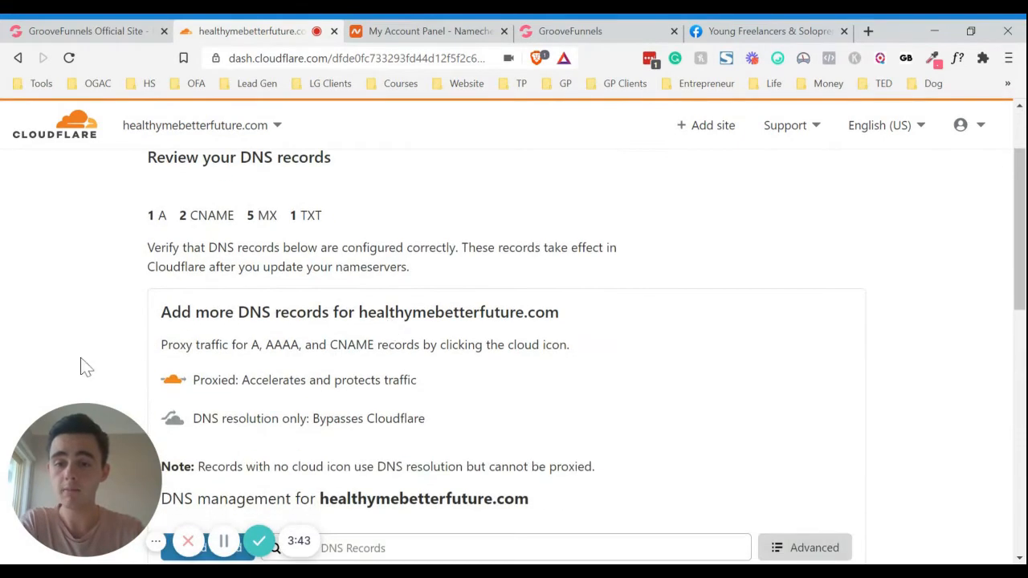
pyautogui.scroll(-3)
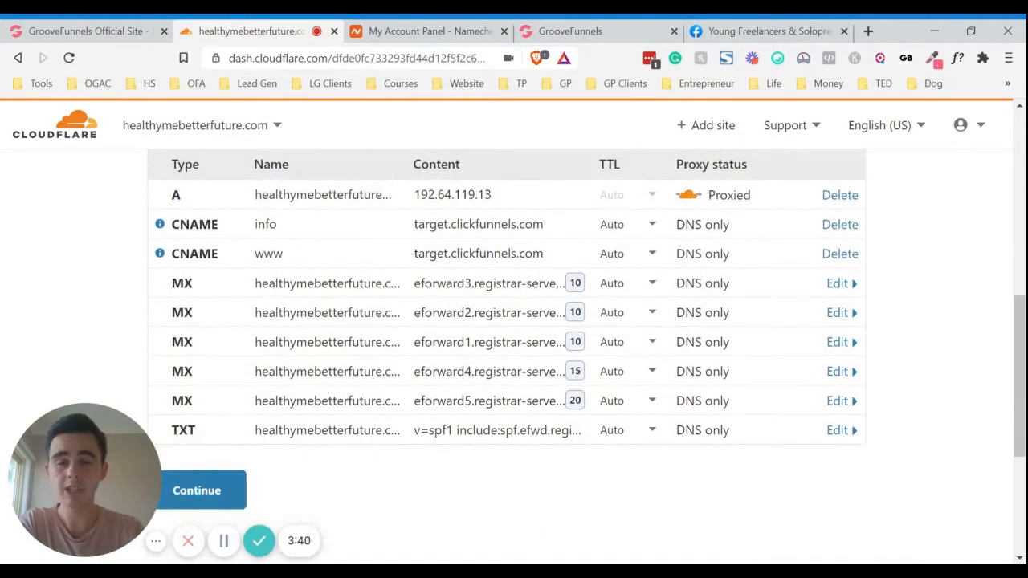
pyautogui.scroll(-3)
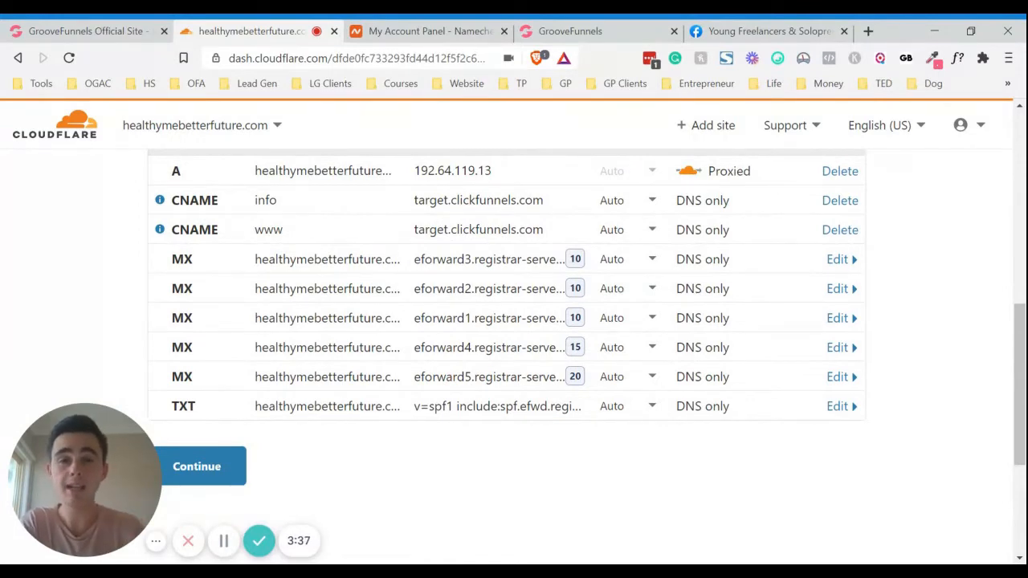
pyautogui.scroll(-3)
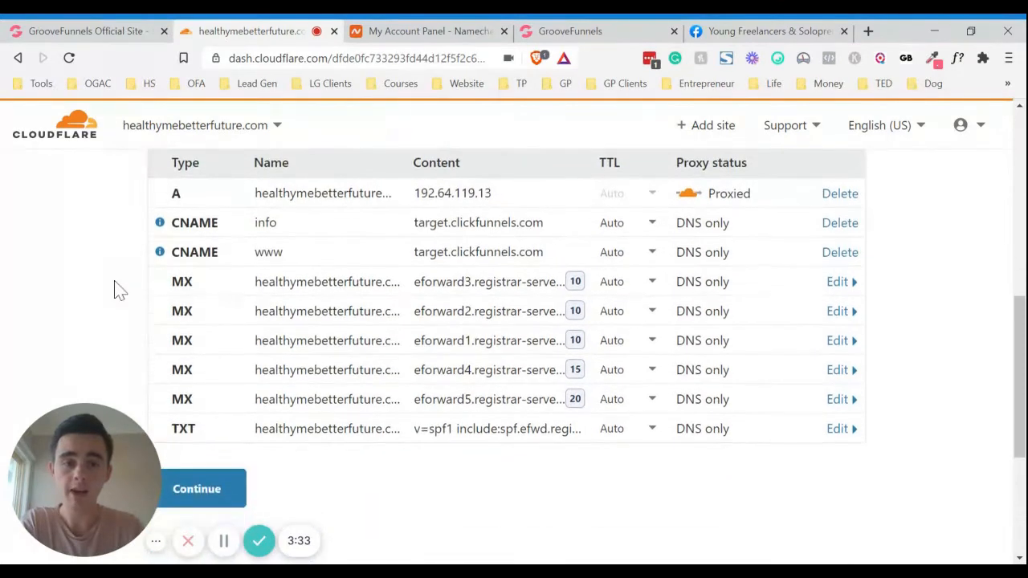
pyautogui.scroll(-3)
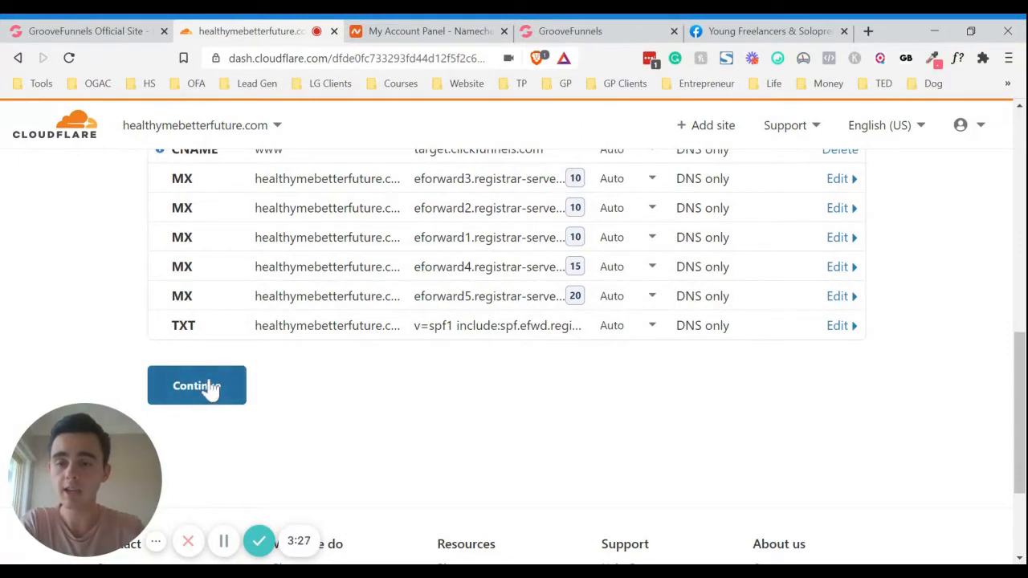
# Accept the DNS records and read the betty and xavier.ns.cloudflare.com nameserver instructions
pyautogui.click(197, 386)
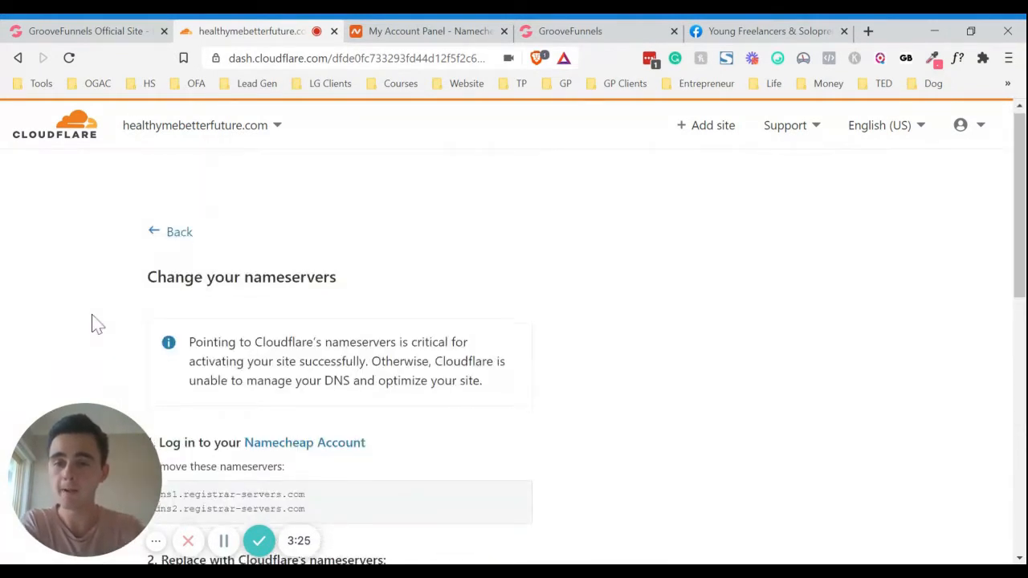
pyautogui.scroll(-3)
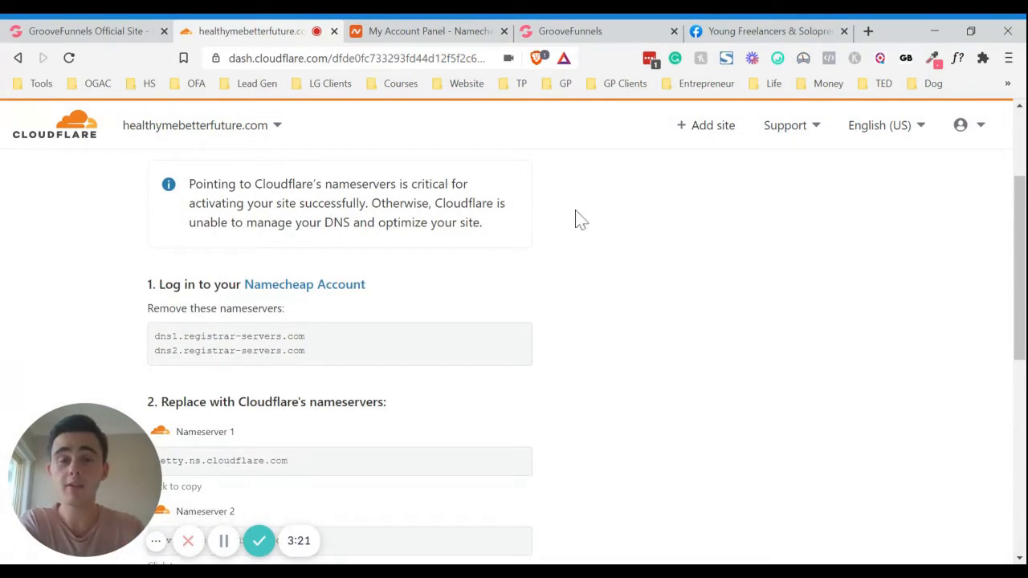
pyautogui.scroll(-3)
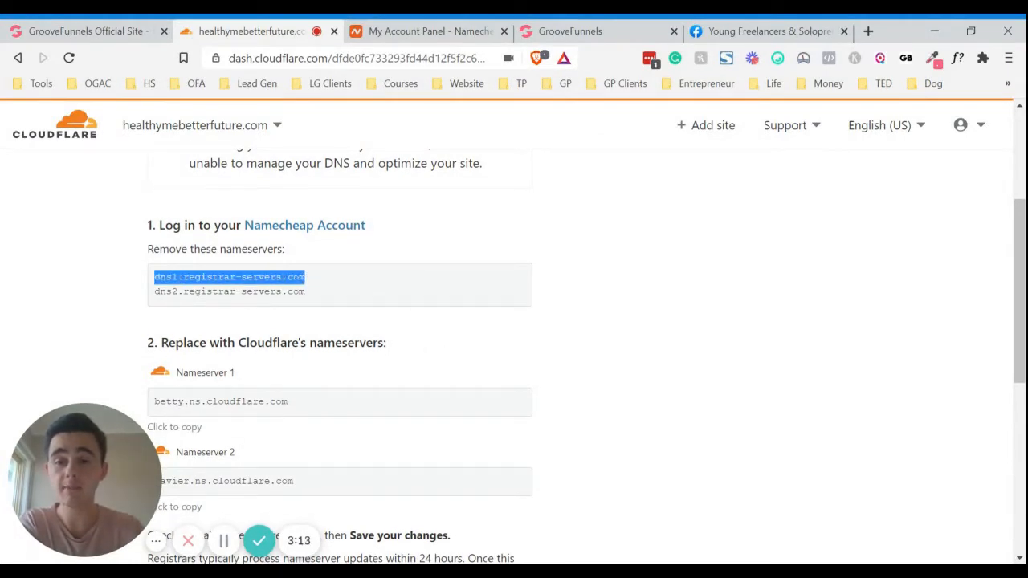
pyautogui.scroll(-3)
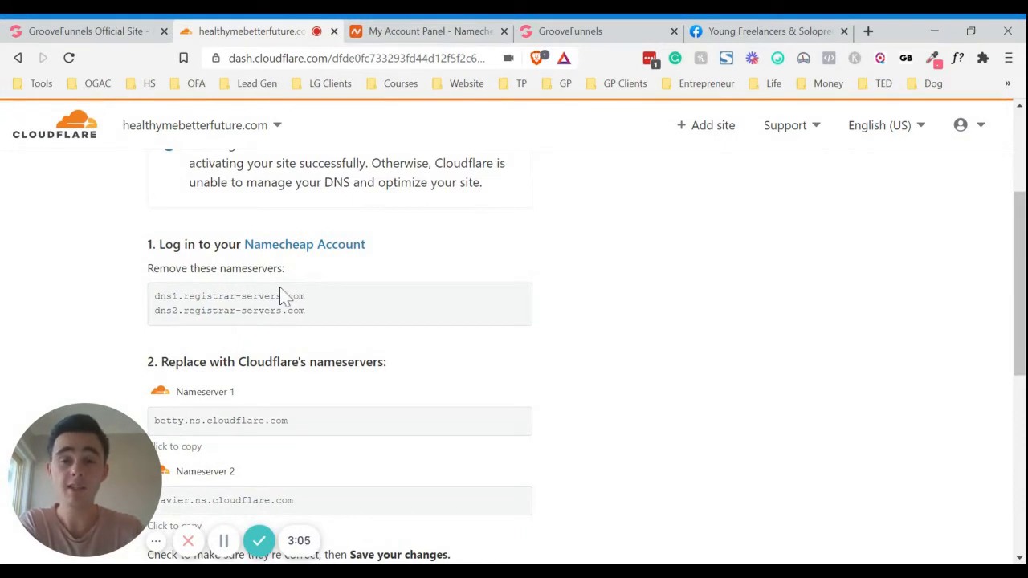
pyautogui.moveTo(872, 395)
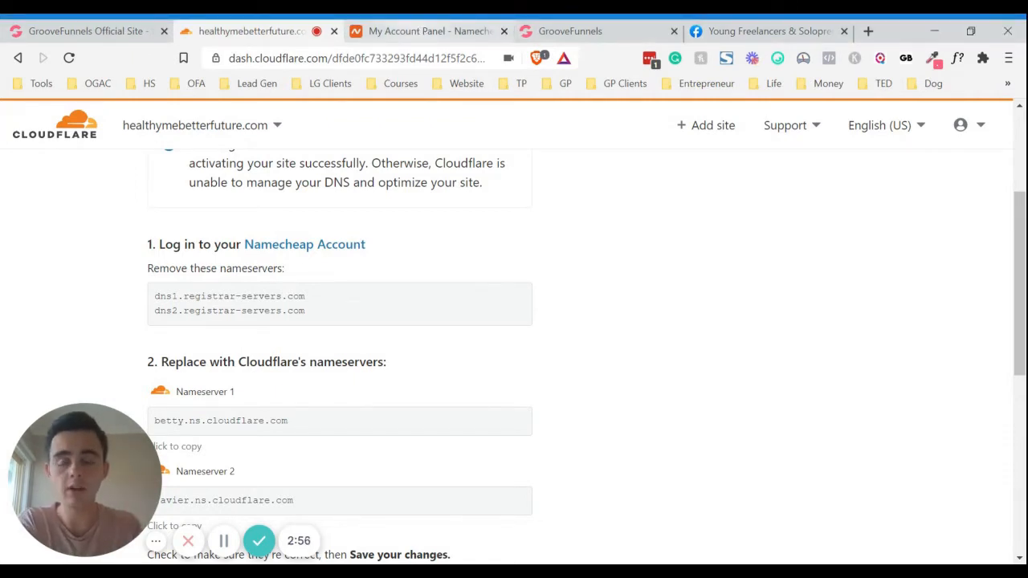
# Open healthymebetterfuture.com in Namecheap and set its nameservers to Custom DNS
pyautogui.click(429, 30)
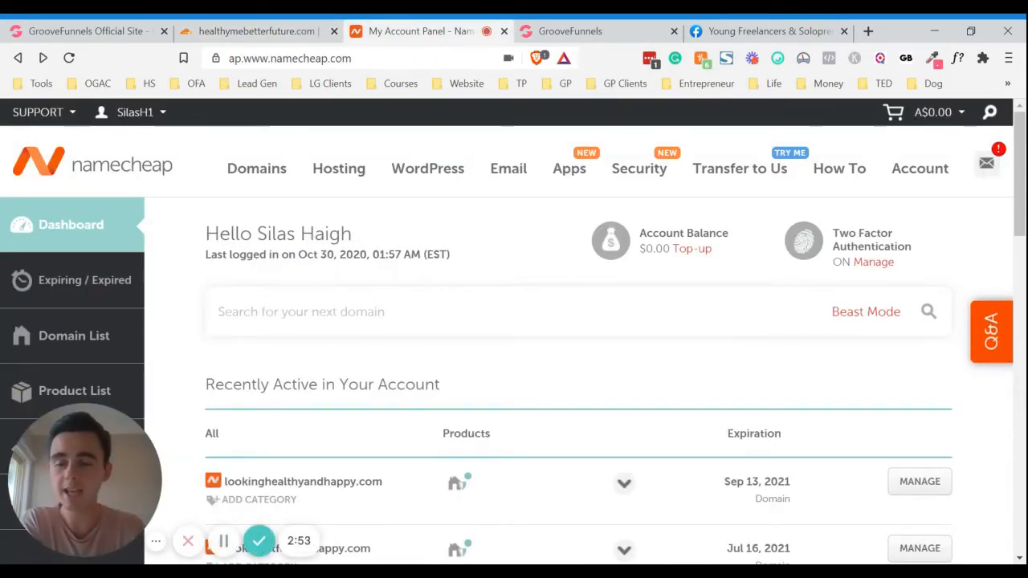
pyautogui.scroll(-3)
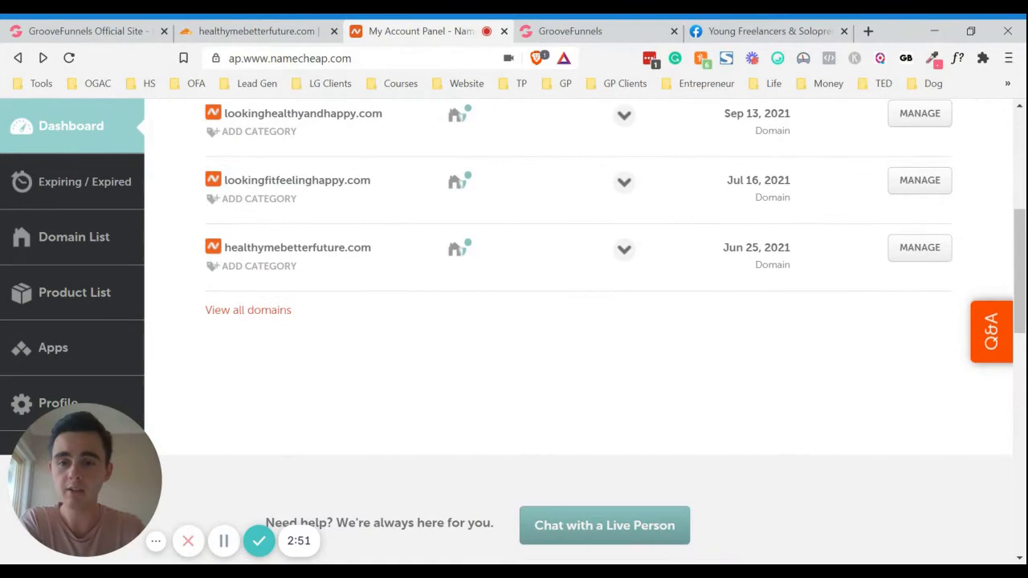
pyautogui.moveTo(920, 247)
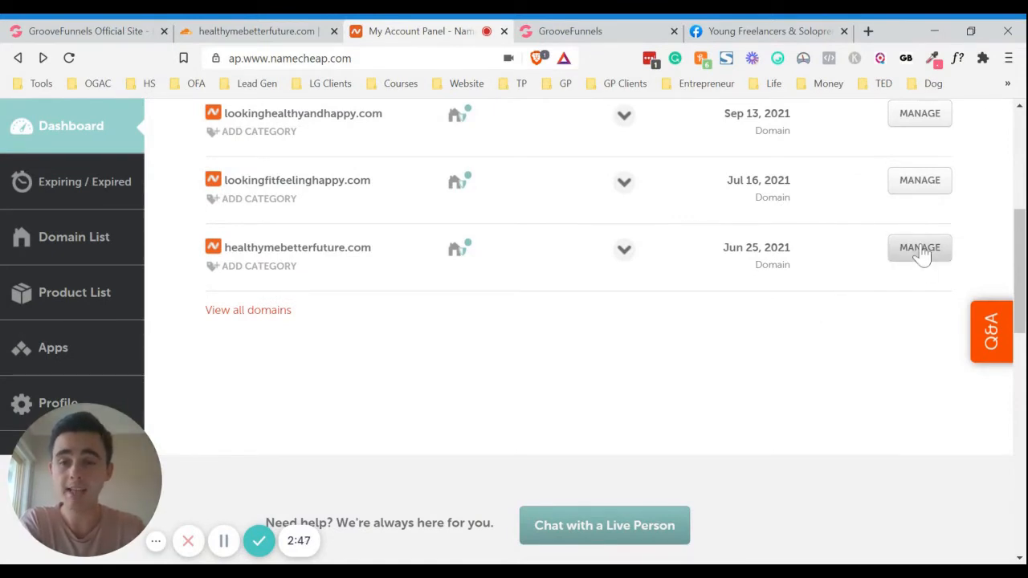
pyautogui.click(920, 247)
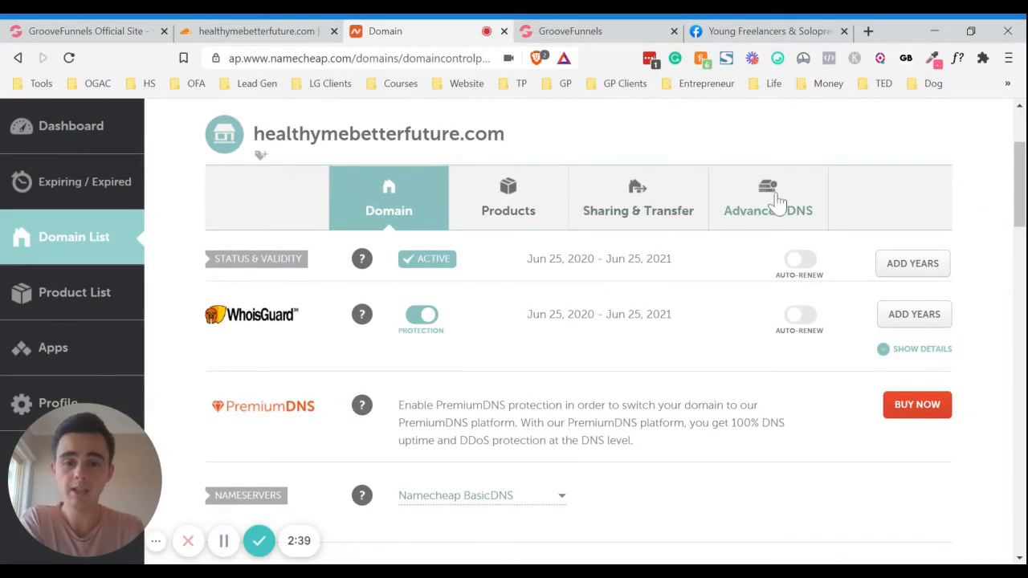
pyautogui.scroll(-3)
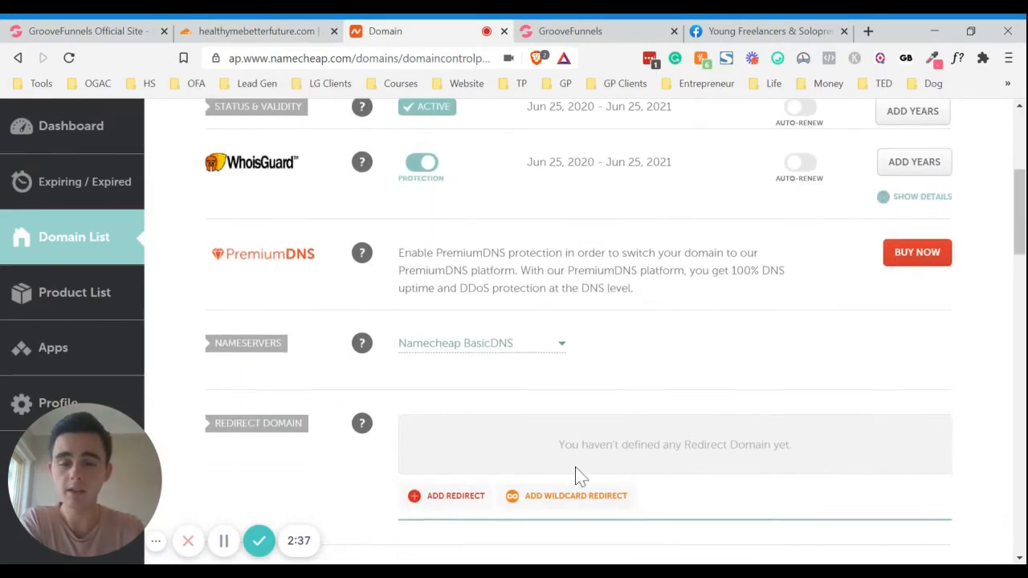
pyautogui.moveTo(682, 352)
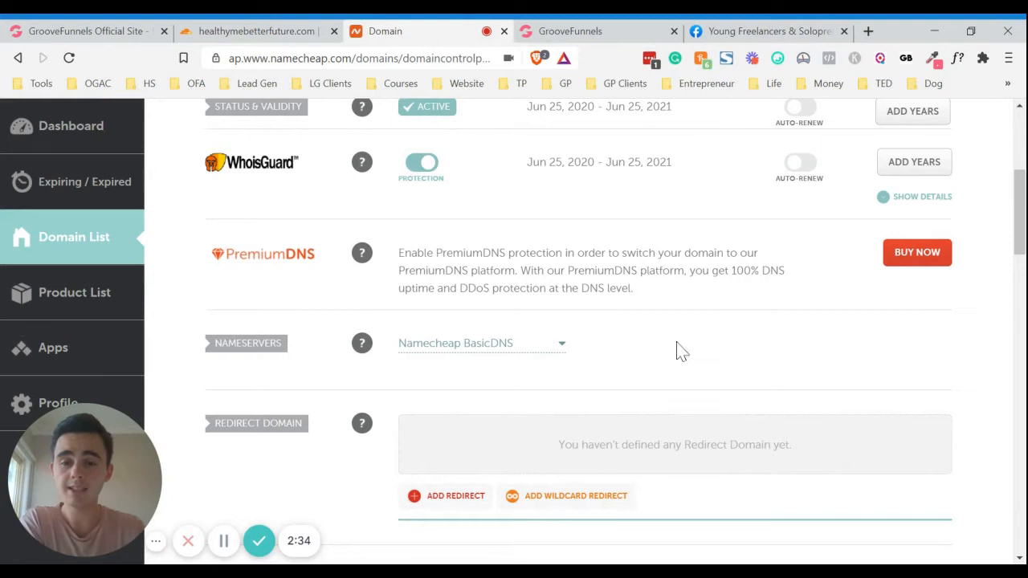
pyautogui.scroll(-3)
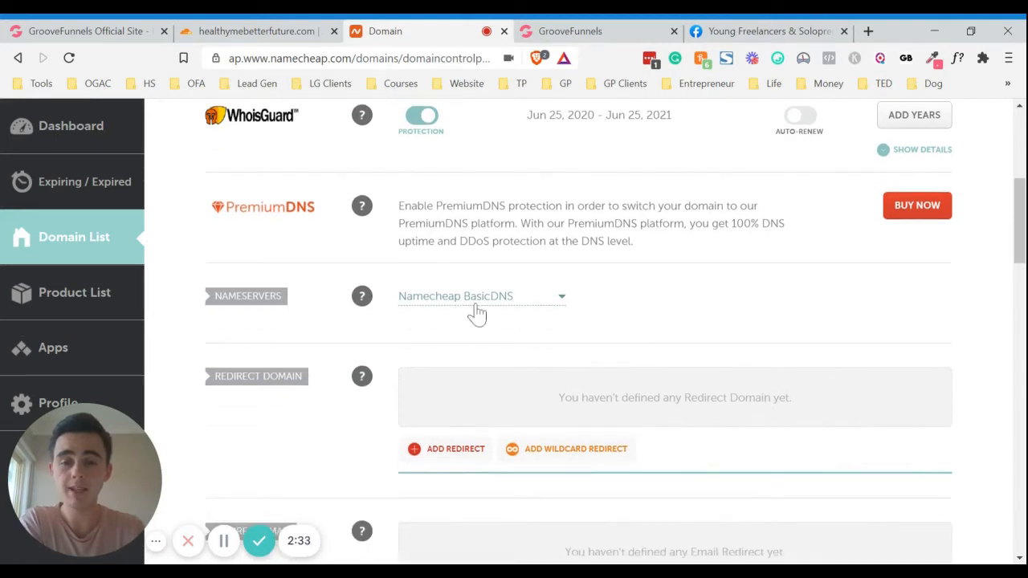
pyautogui.click(482, 296)
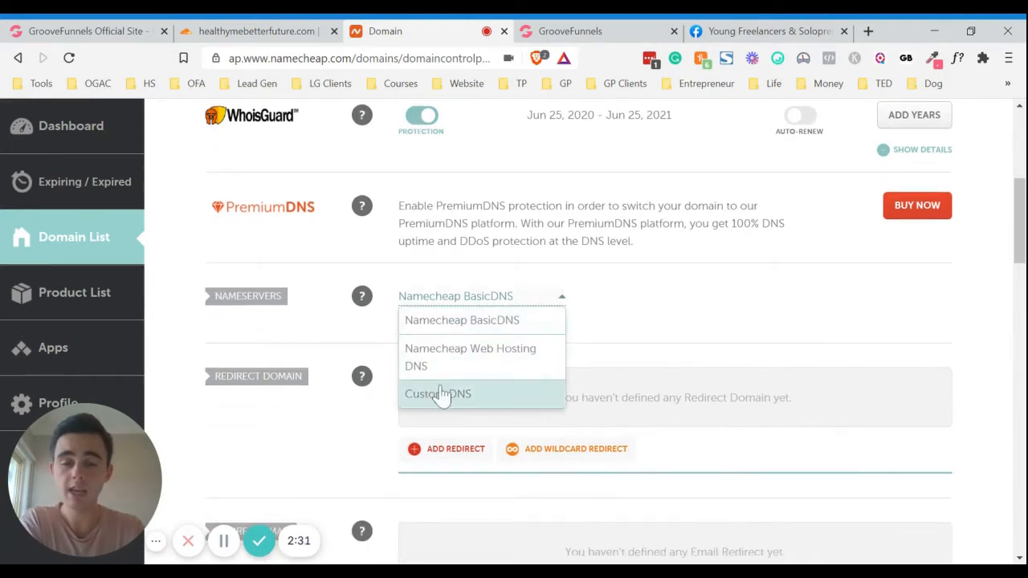
pyautogui.click(438, 393)
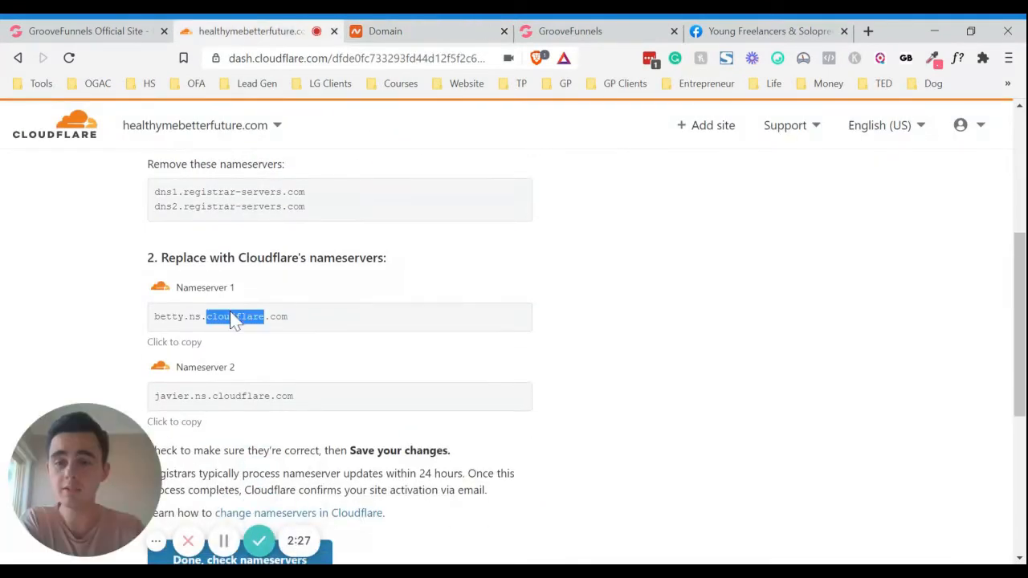
# Save betty.ns.cloudflare.com and javier.ns.cloudflare.com as Namecheap's Nameserver 1 and 2
pyautogui.tripleClick(220, 316)
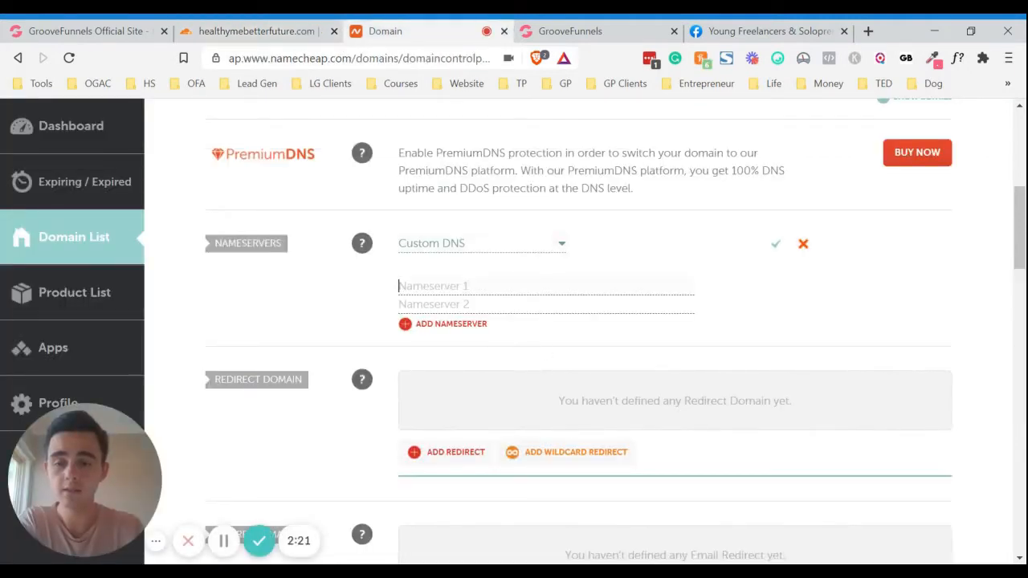
pyautogui.click(258, 30)
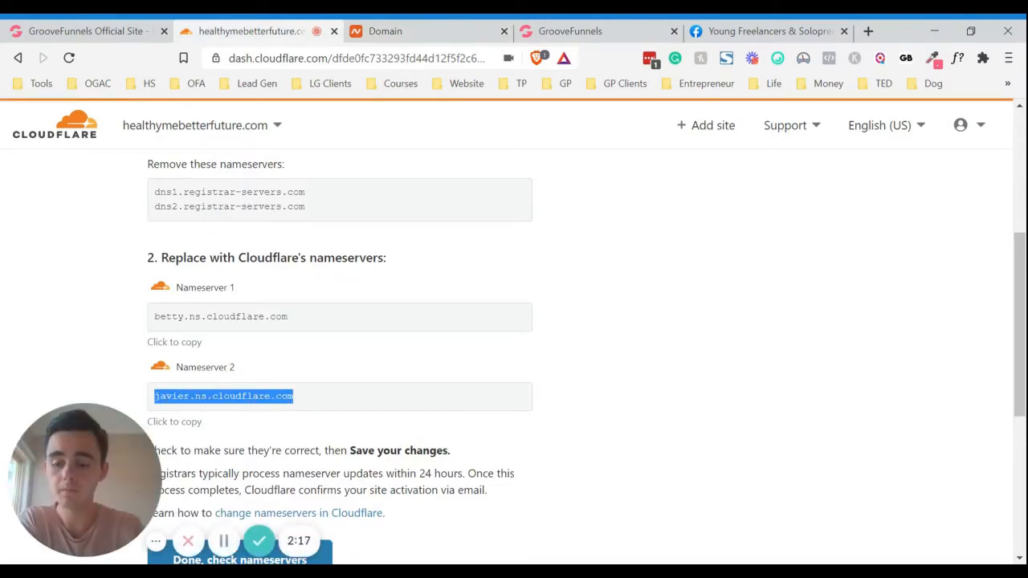
pyautogui.click(571, 30)
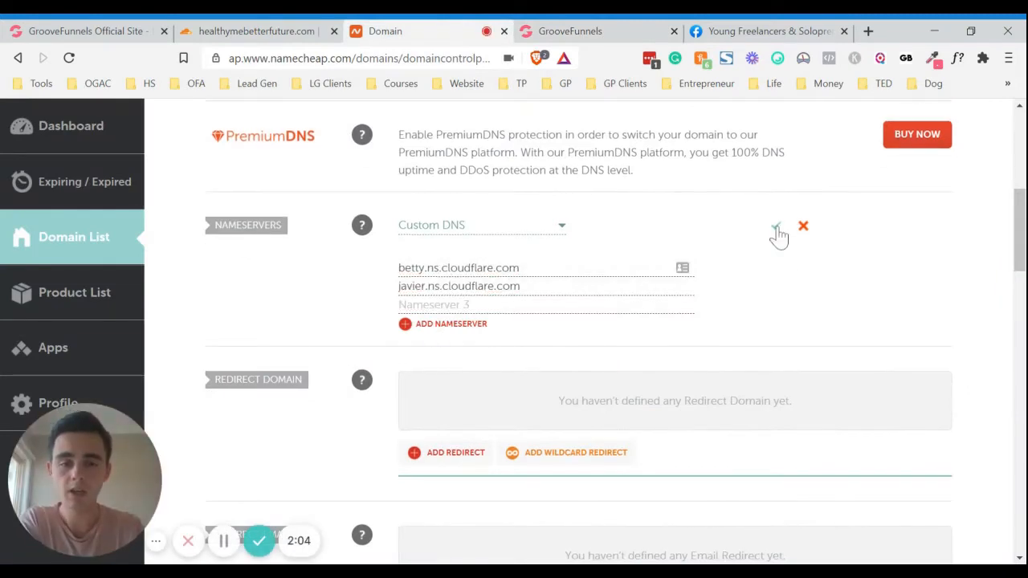
pyautogui.click(776, 226)
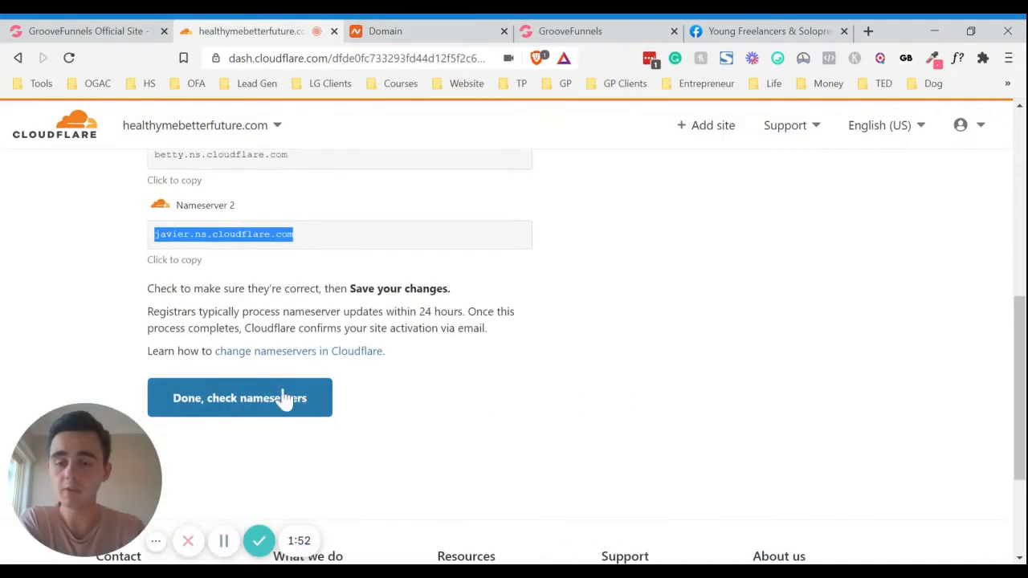
# Confirm the nameserver change in Cloudflare and start the Quick Start Guide
pyautogui.click(239, 398)
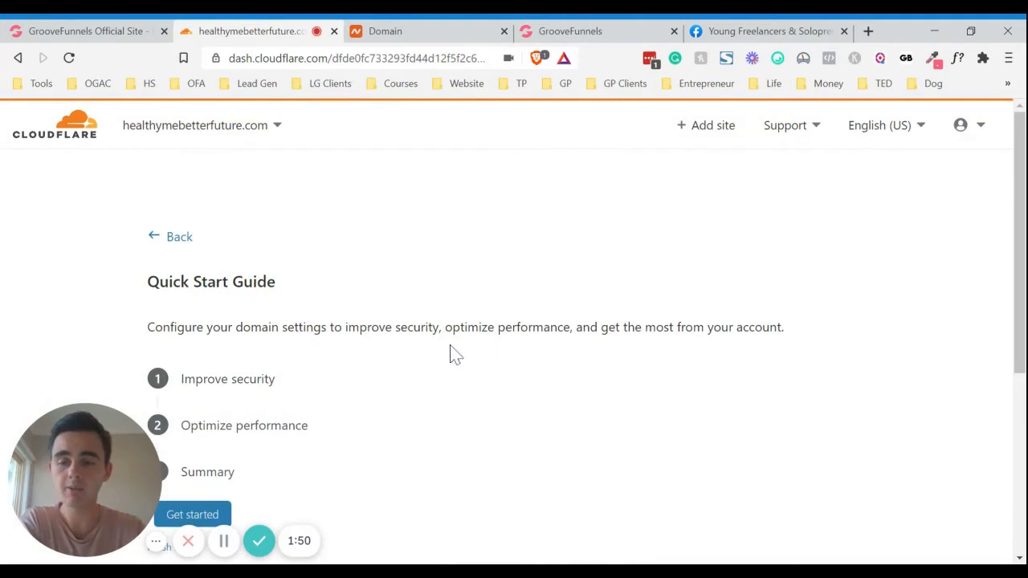
pyautogui.scroll(-3)
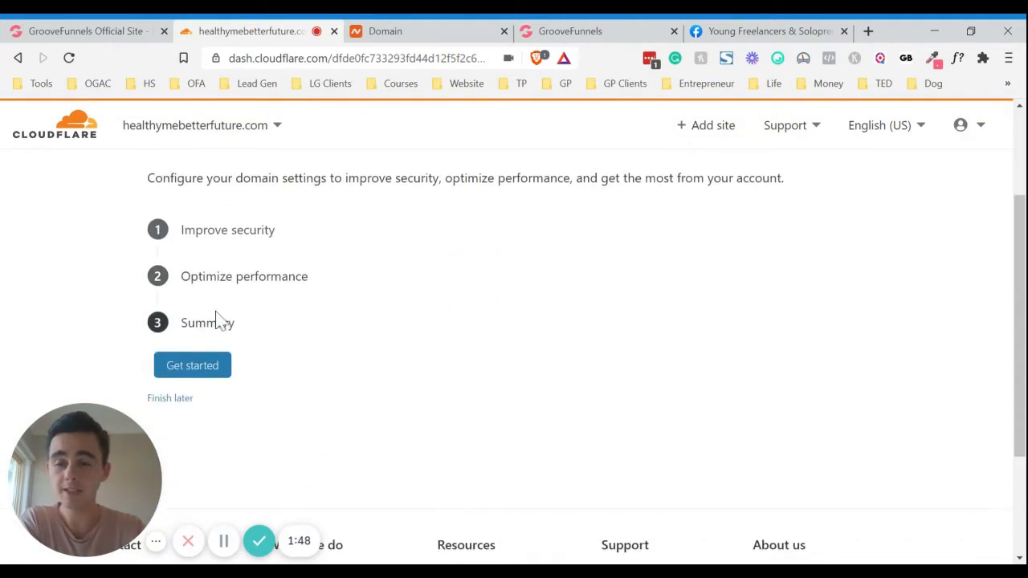
pyautogui.moveTo(193, 366)
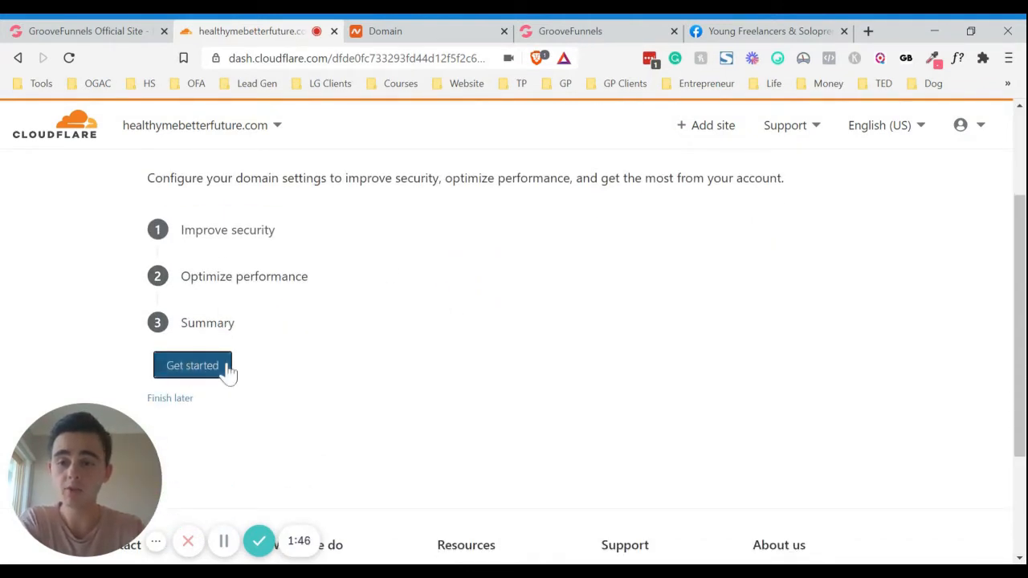
pyautogui.click(192, 365)
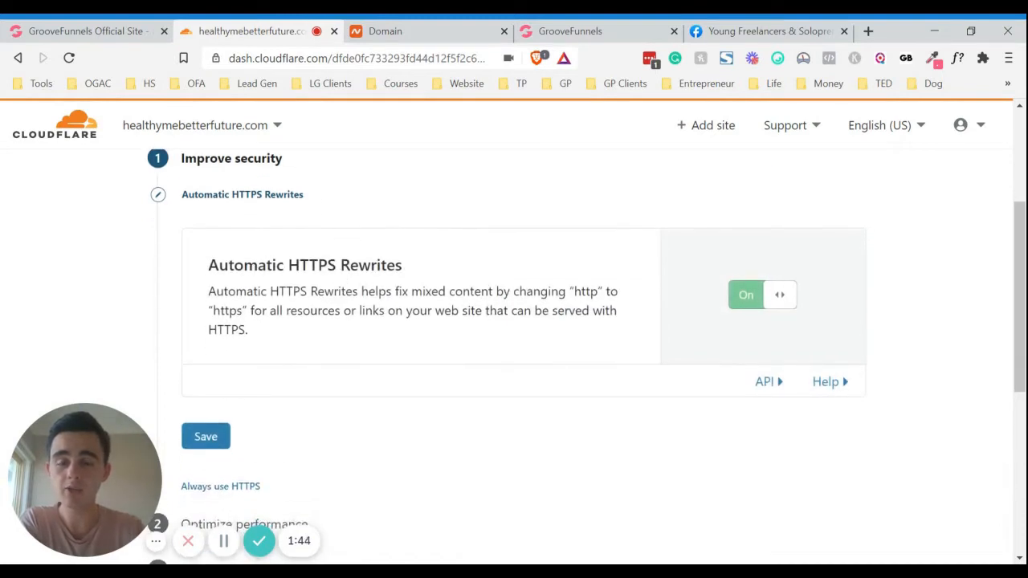
# Enable HTTPS Rewrites, Always Use HTTPS and Brotli, leave Auto Minify off, and finish
pyautogui.scroll(-3)
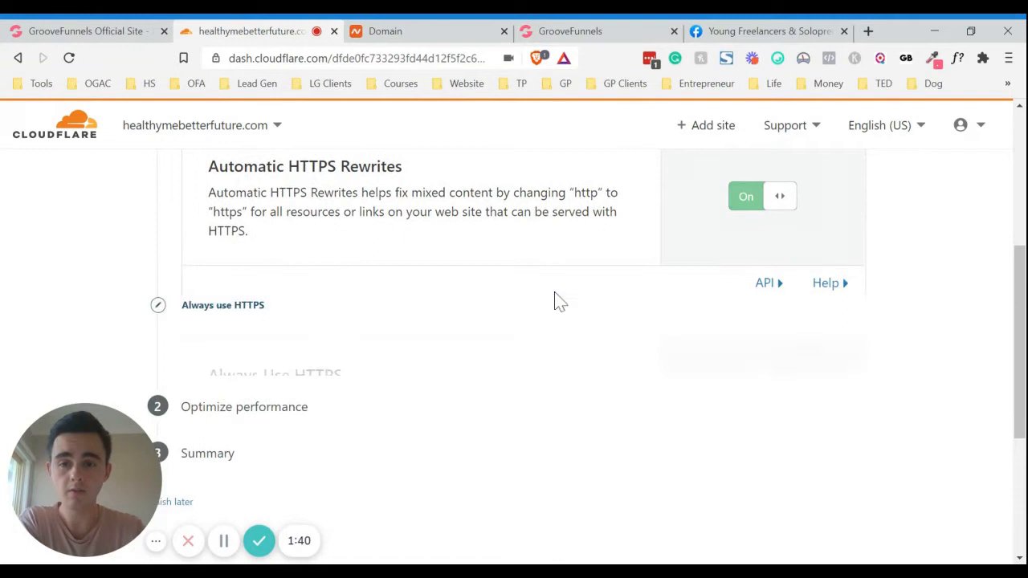
pyautogui.scroll(-3)
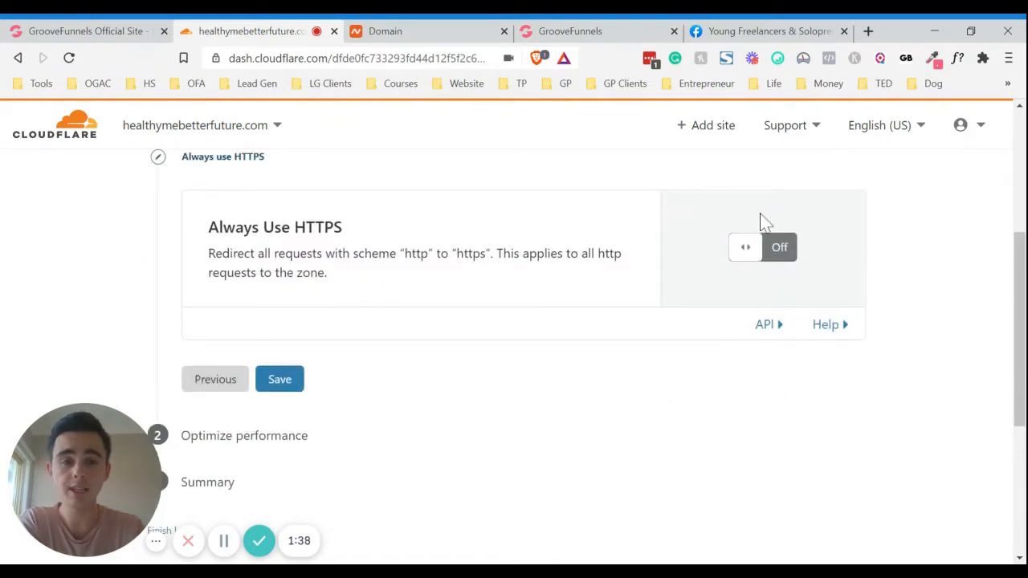
pyautogui.click(761, 247)
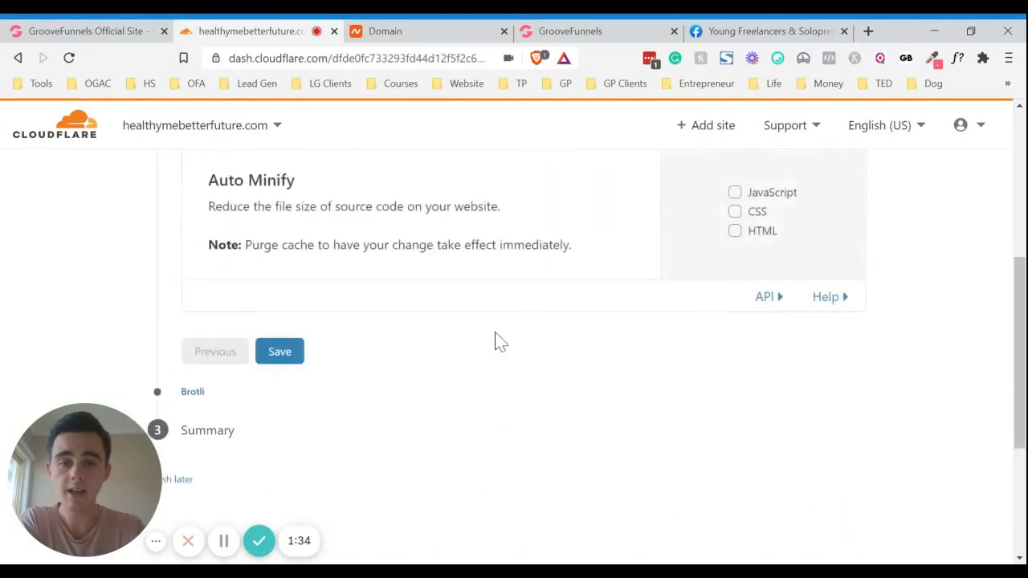
pyautogui.click(279, 351)
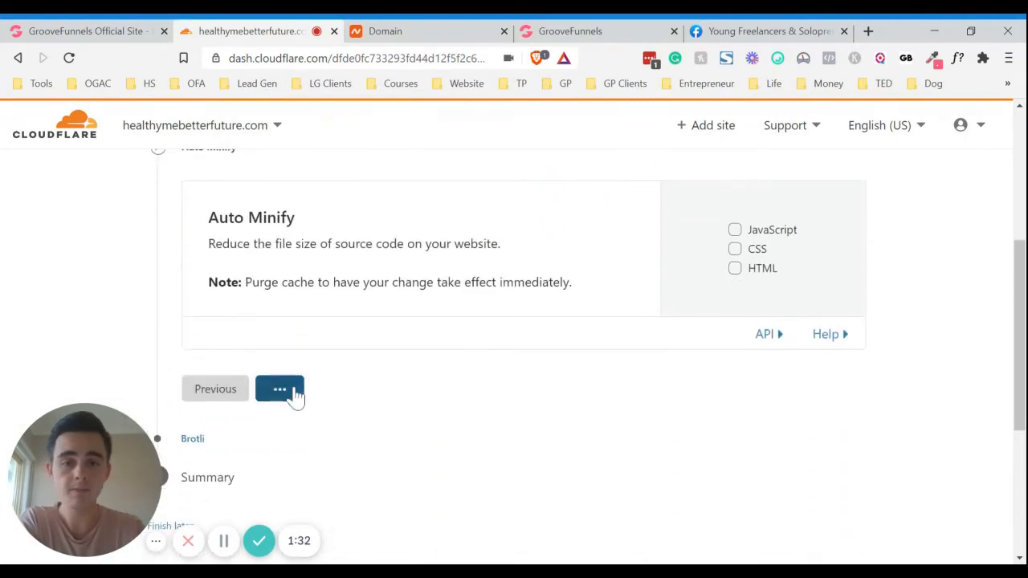
pyautogui.click(279, 389)
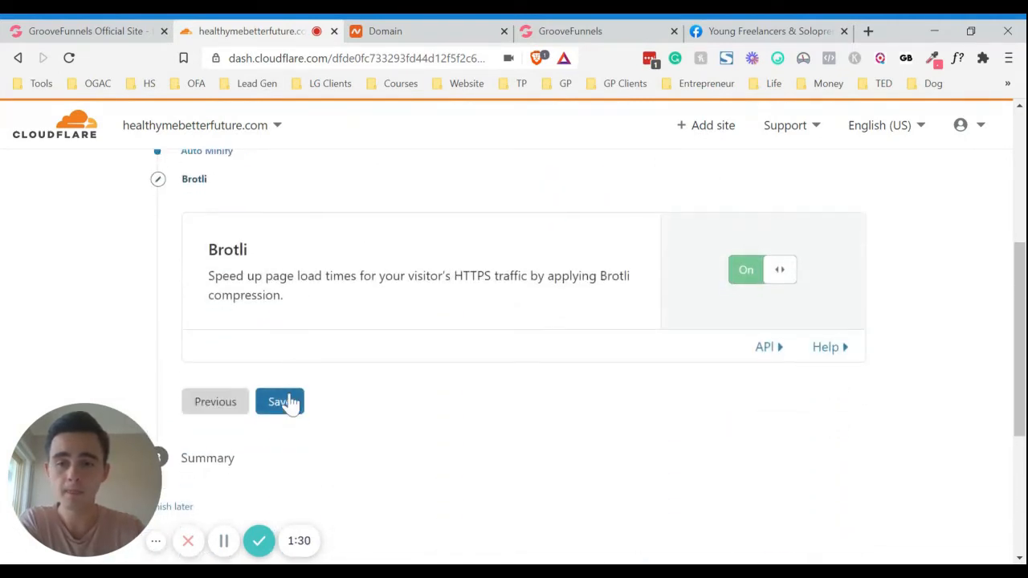
pyautogui.click(280, 402)
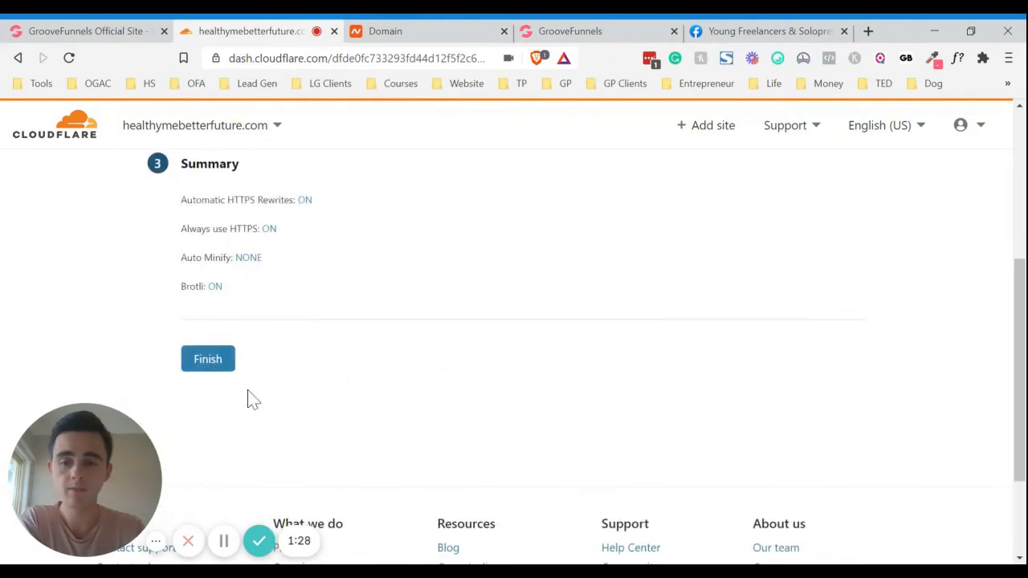
pyautogui.click(208, 359)
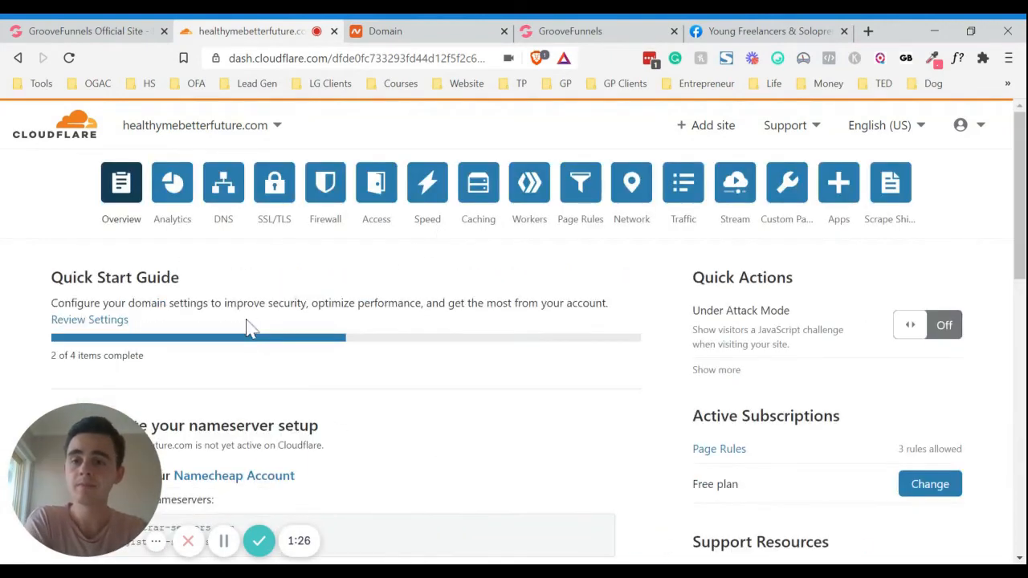
# Open DNS for healthymebetterfuture.com and start a new CNAME record
pyautogui.scroll(-3)
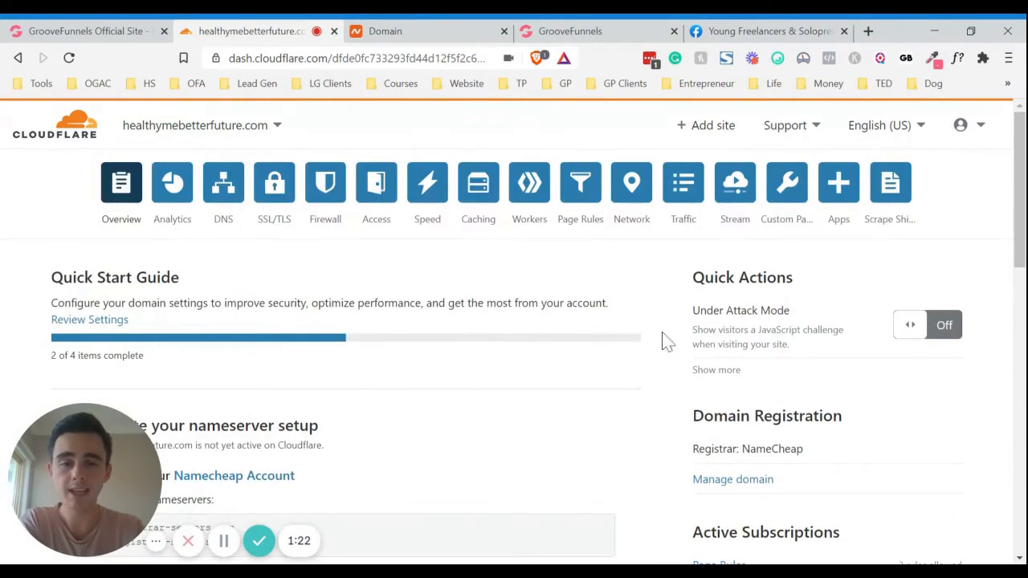
pyautogui.click(222, 182)
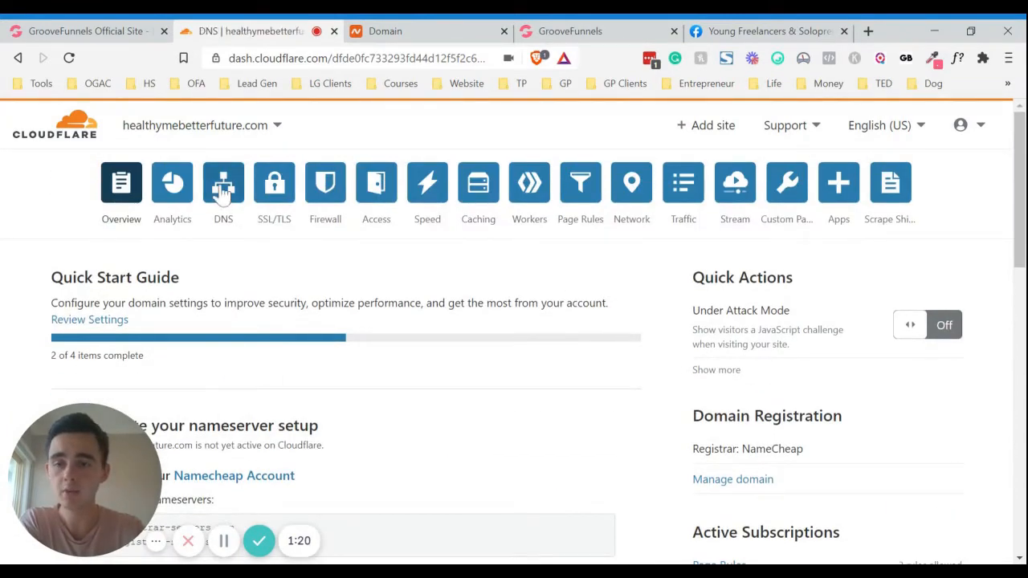
pyautogui.click(223, 183)
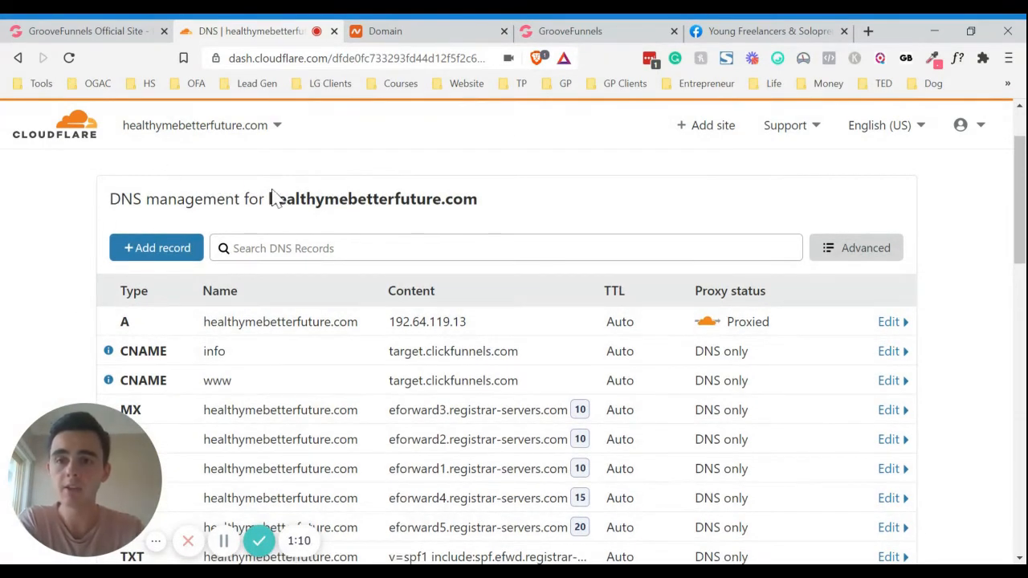
pyautogui.moveTo(171, 238)
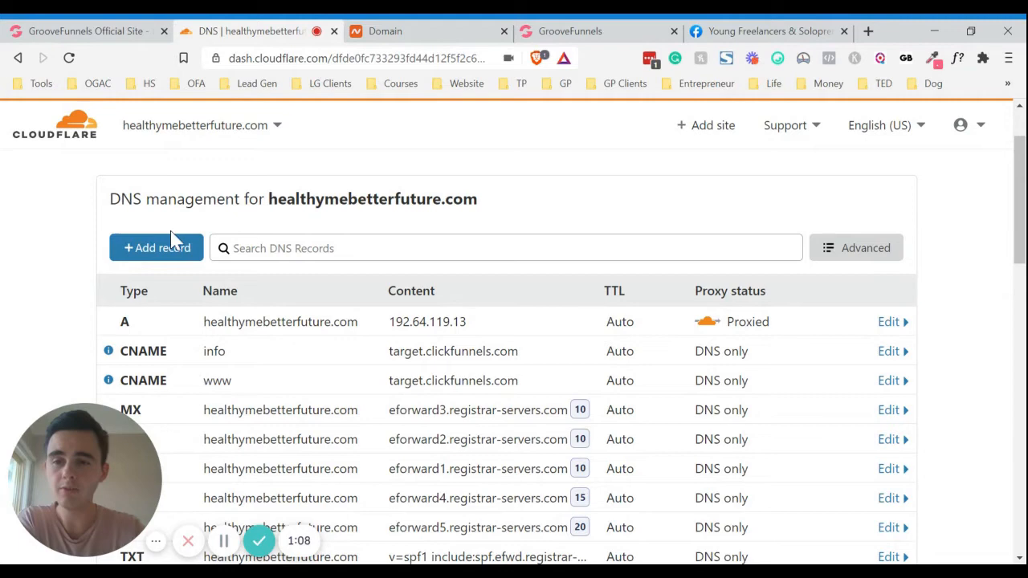
pyautogui.click(156, 247)
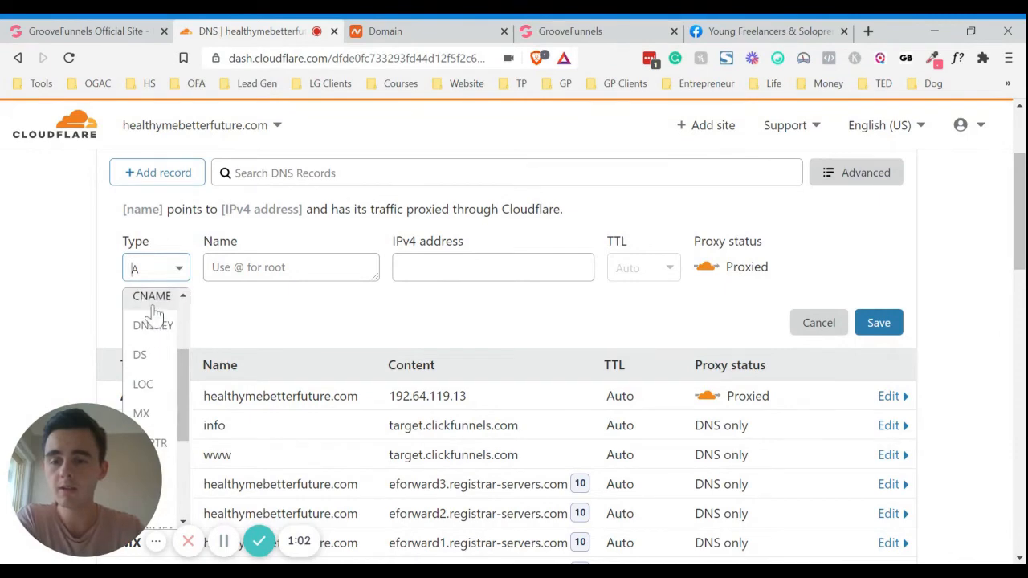
pyautogui.click(151, 296)
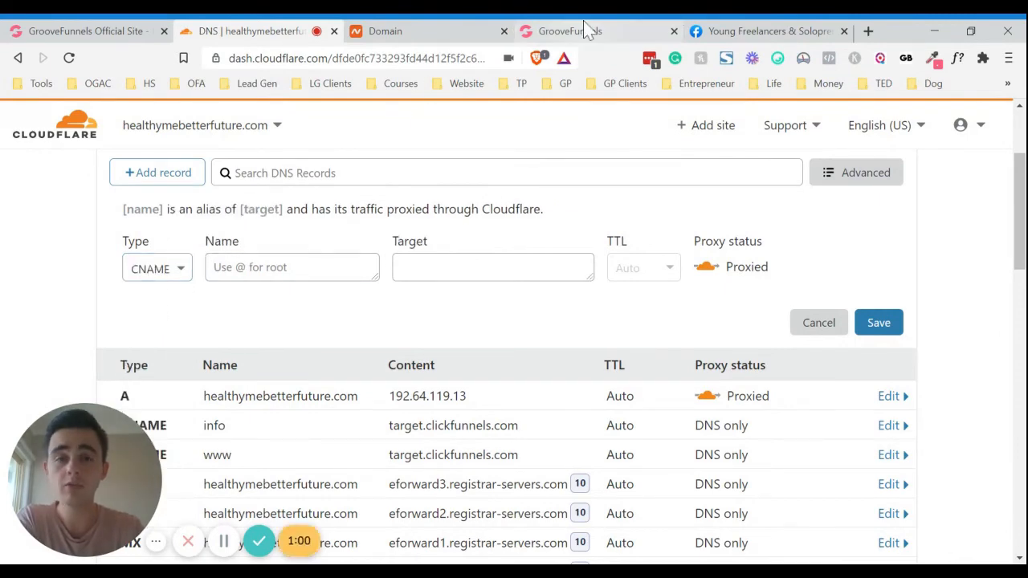
# Tick 'Publish on your domain' for the Healthy Eating site and enter healthymebetterfuture.com
pyautogui.click(571, 31)
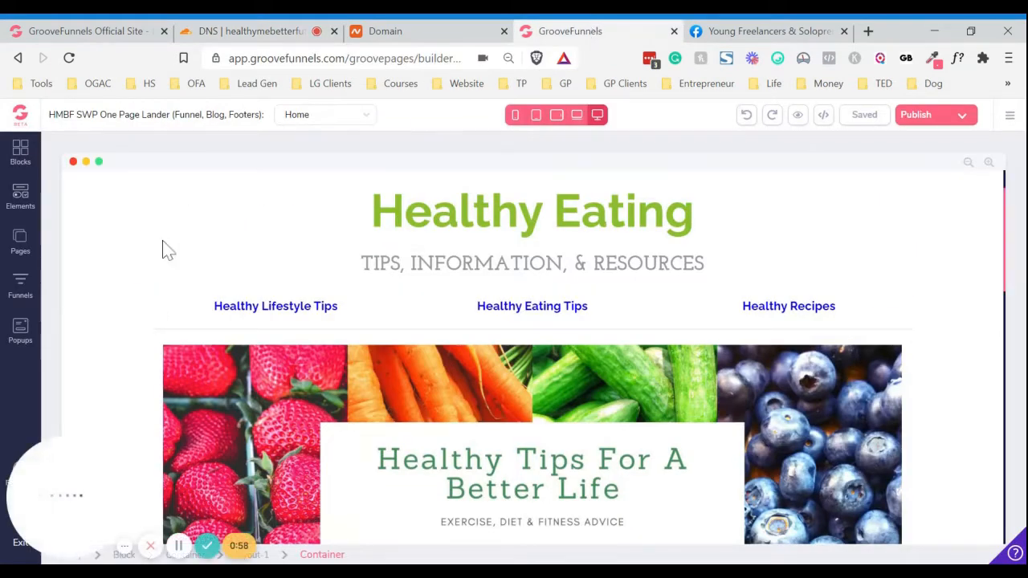
pyautogui.click(533, 264)
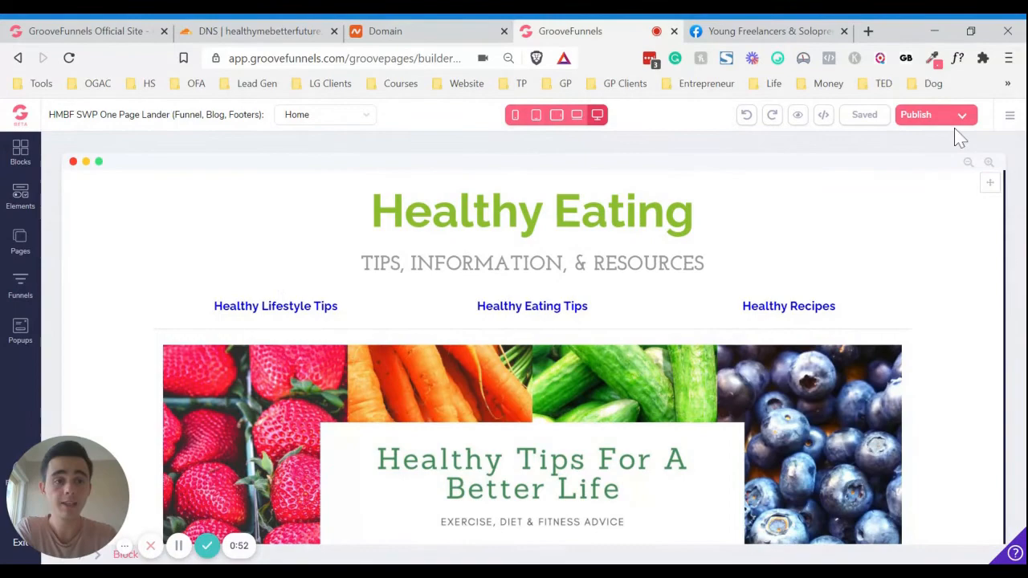
pyautogui.click(962, 114)
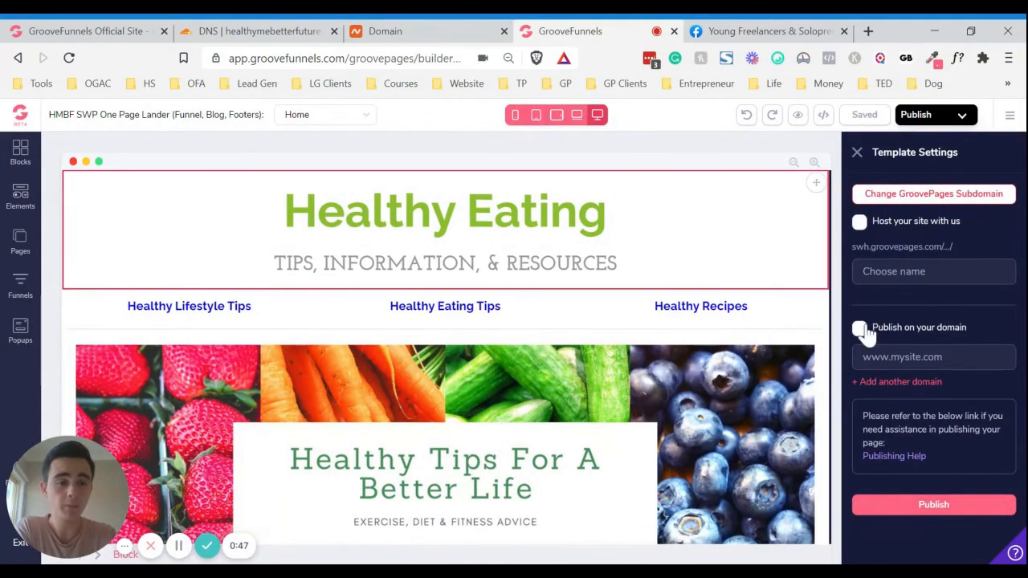
pyautogui.click(860, 328)
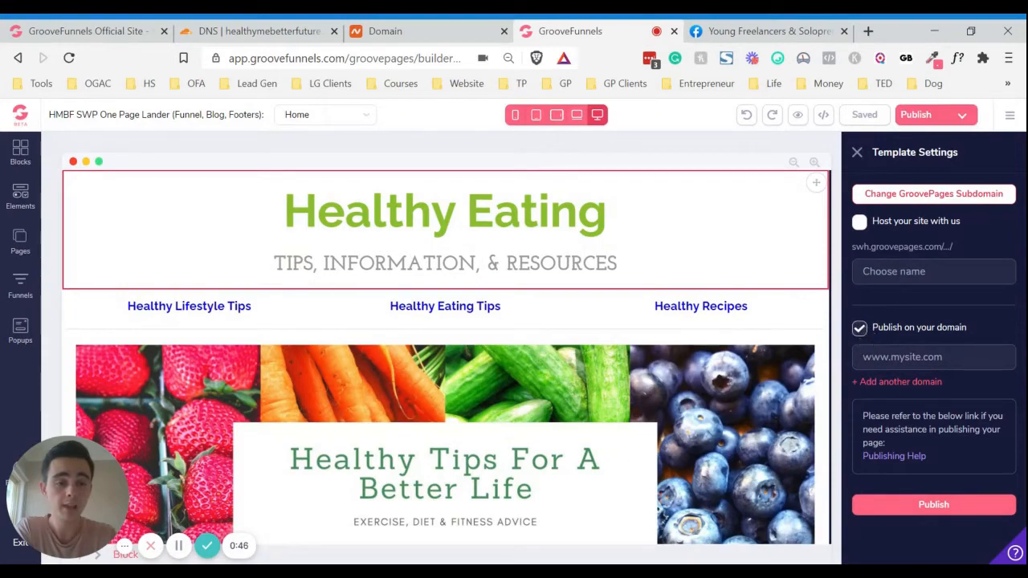
pyautogui.write('javier.ns.cloudflare.com')
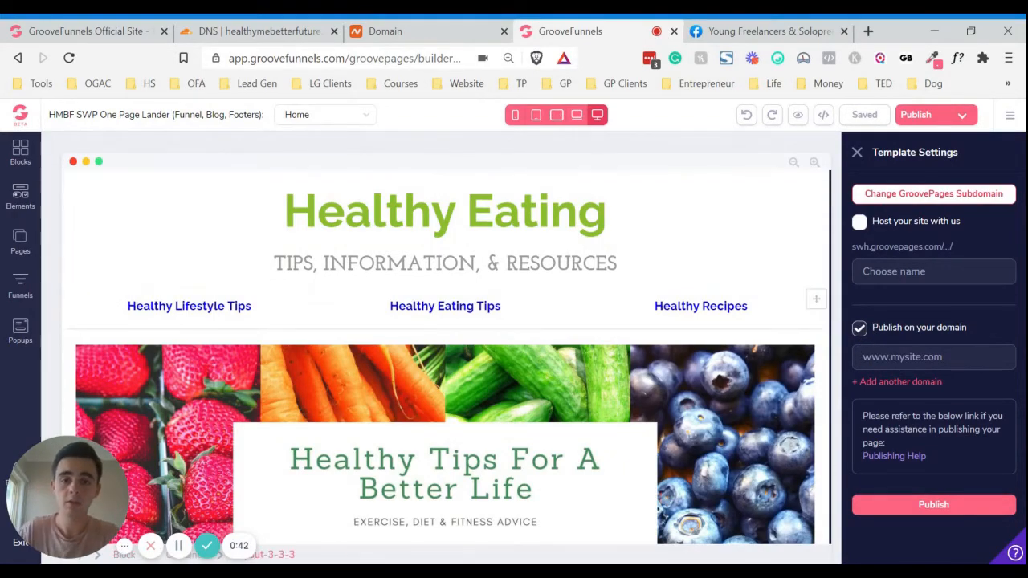
pyautogui.write('www.healthymebetter.f')
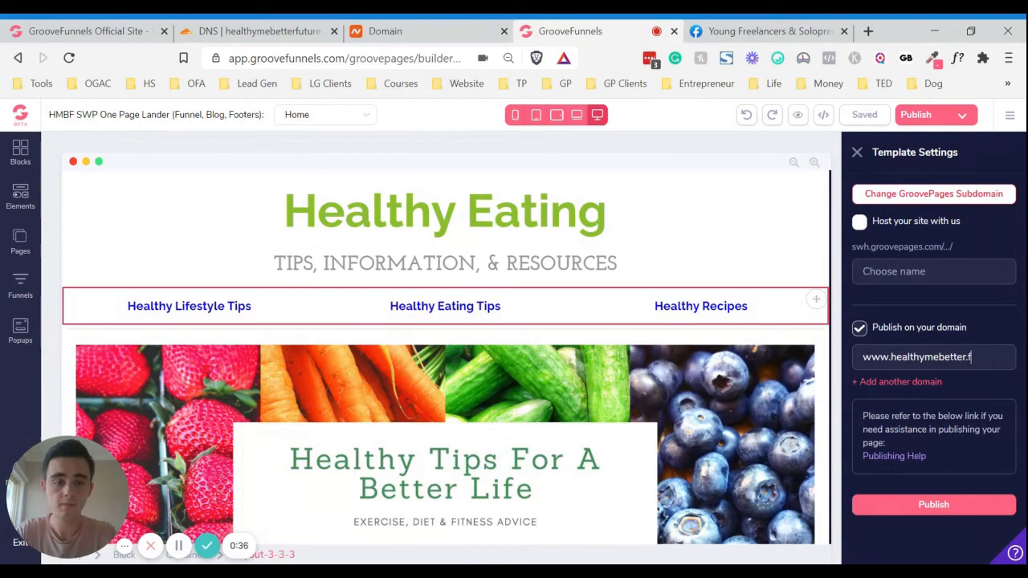
pyautogui.press('Backspace')
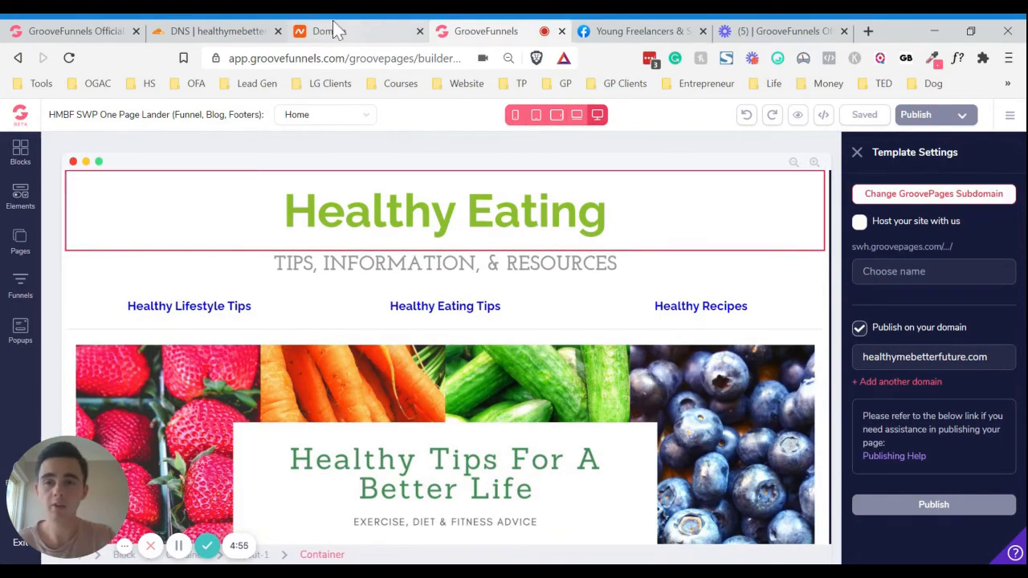
# Try saving a www CNAME to host10.groovepages.com, which fails on an existing www record
pyautogui.click(213, 31)
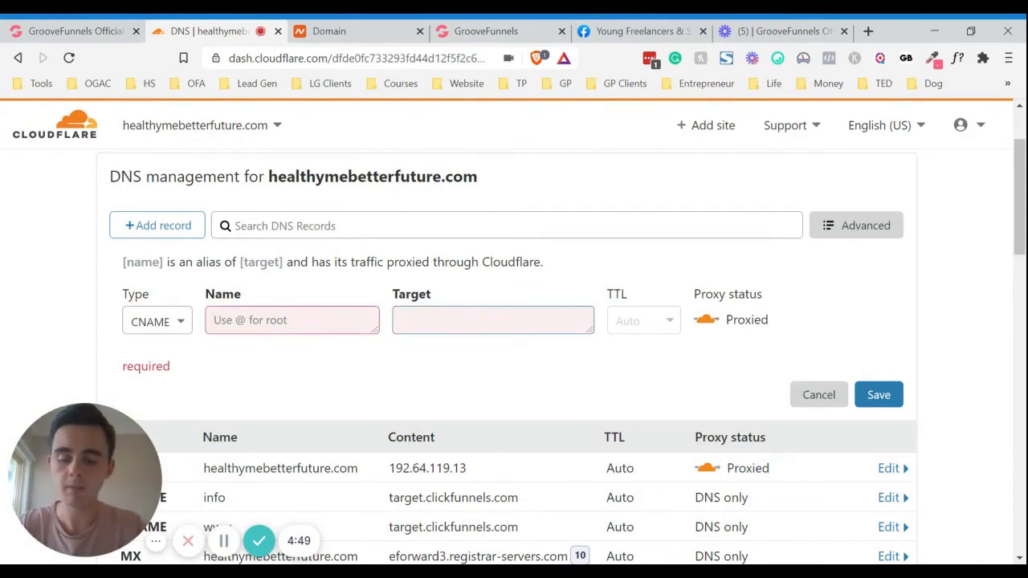
pyautogui.write('host10')
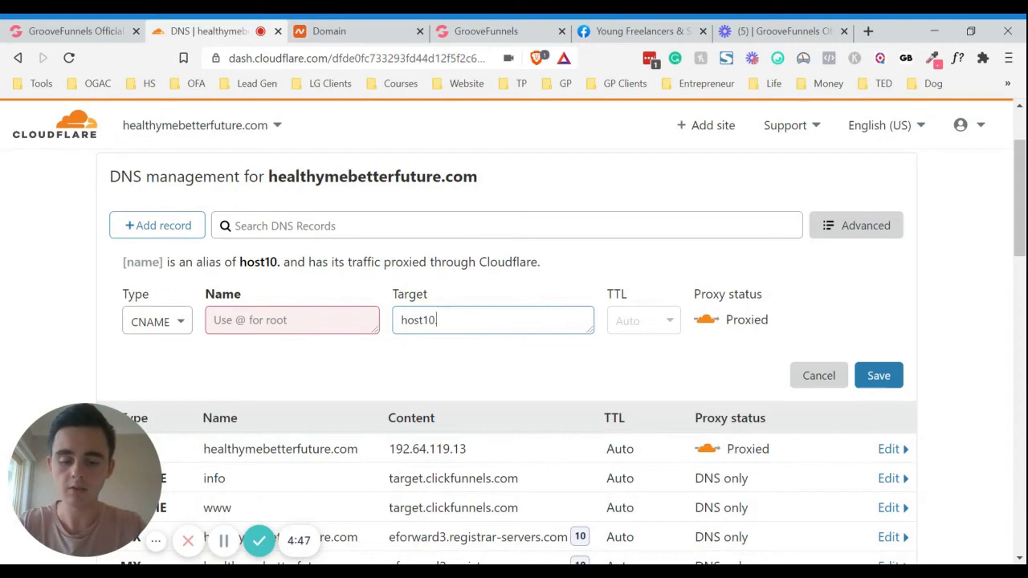
pyautogui.write('.groovepages')
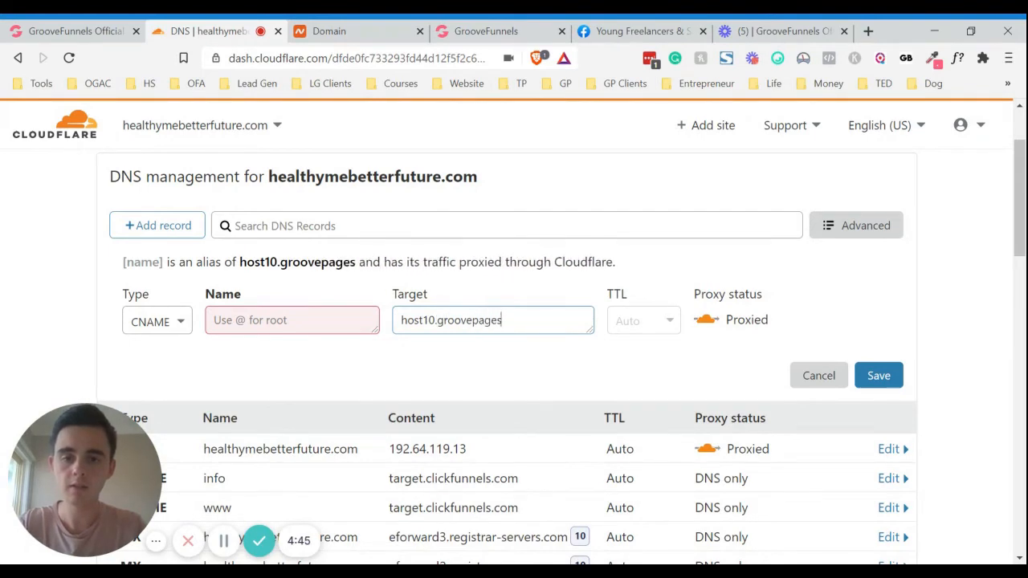
pyautogui.write('.com')
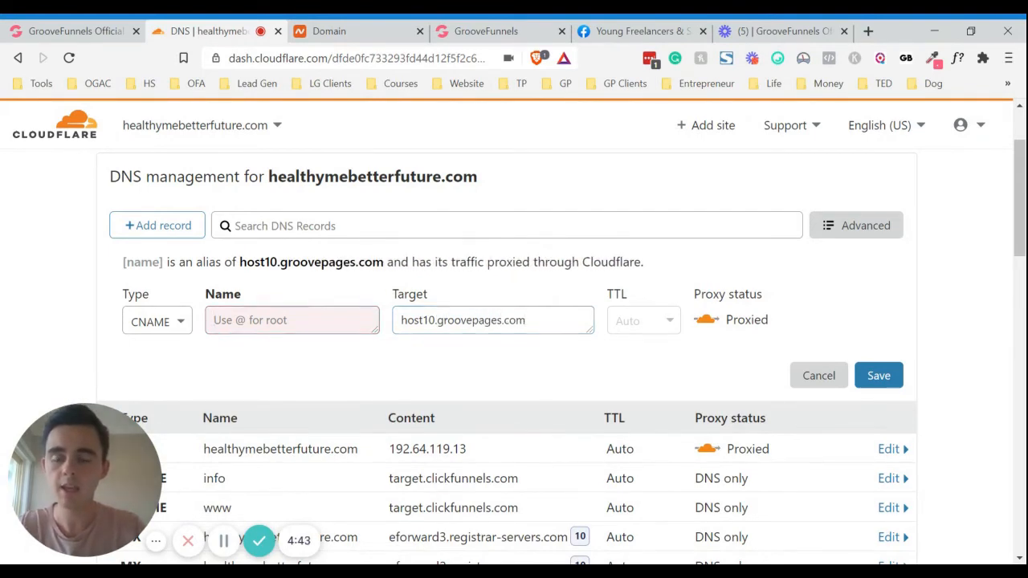
pyautogui.write('www')
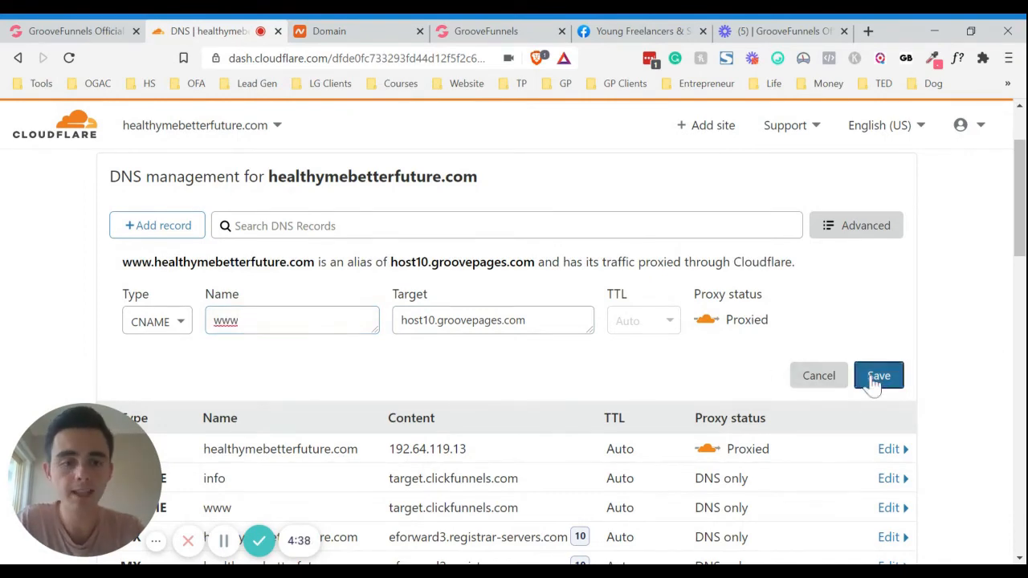
pyautogui.click(879, 376)
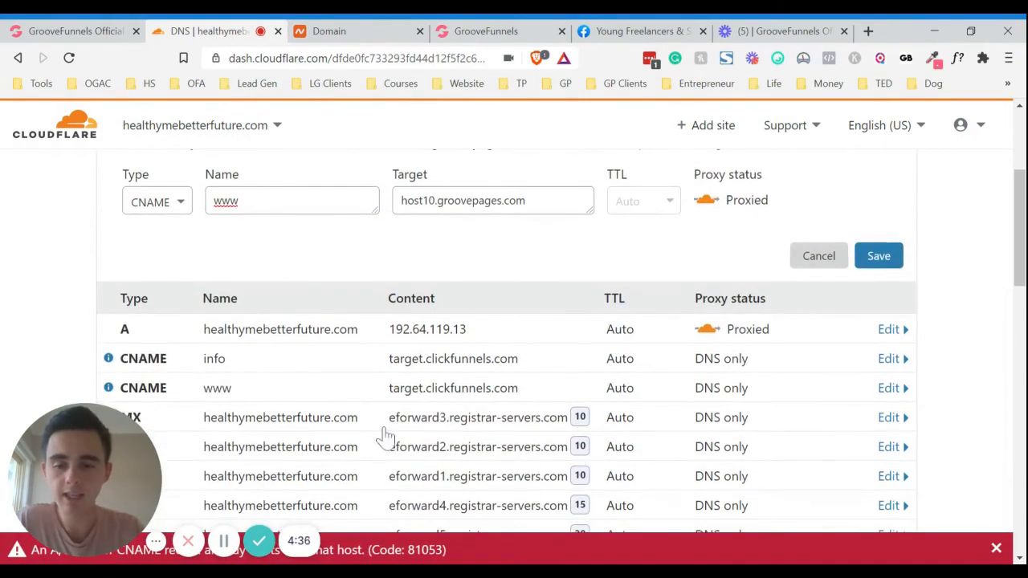
pyautogui.scroll(-3)
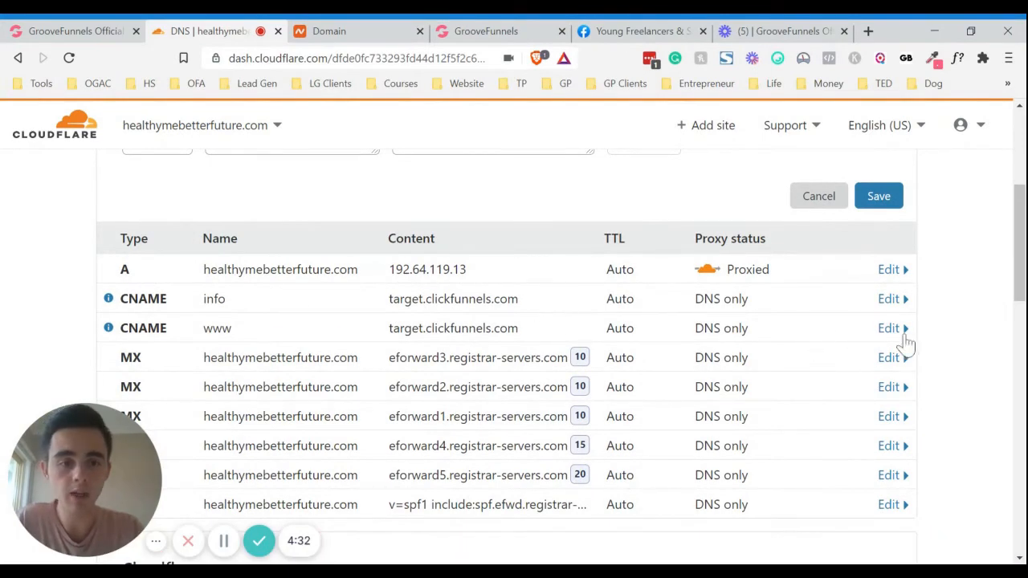
# Change the www CNAME target to host10.groovepages.com, save, and reopen the record
pyautogui.click(888, 328)
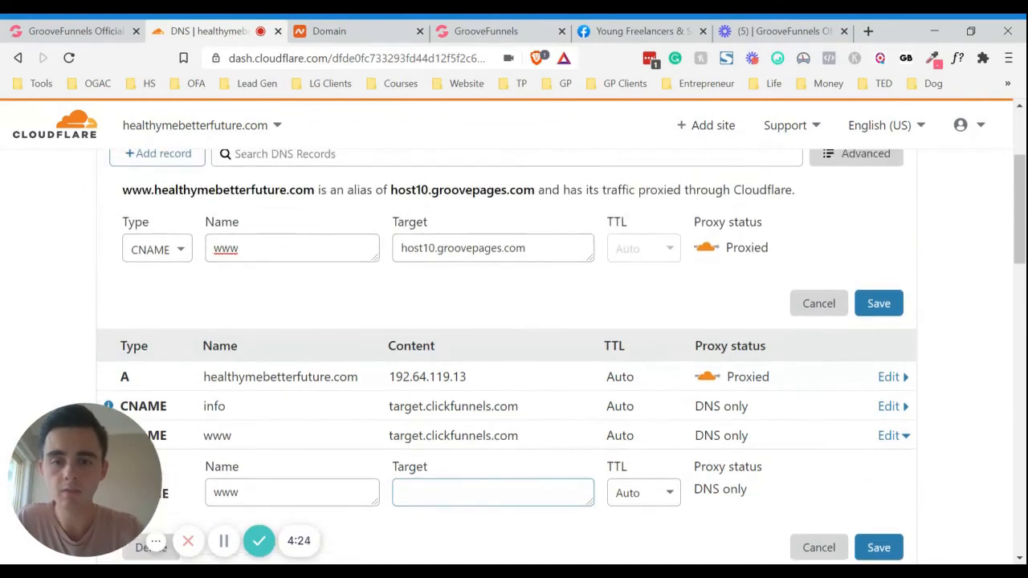
pyautogui.scroll(-3)
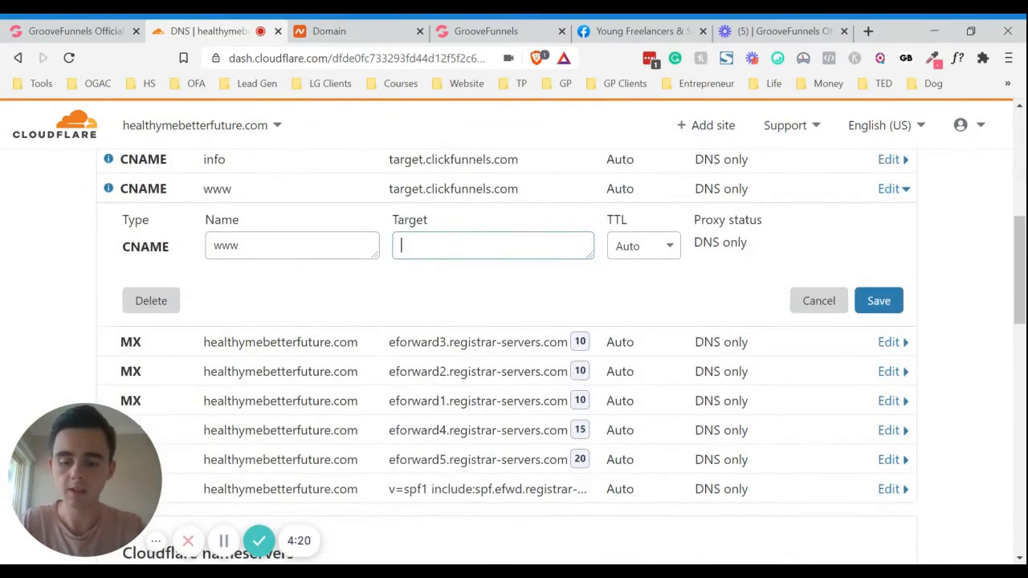
pyautogui.write('host10.groovepages.com')
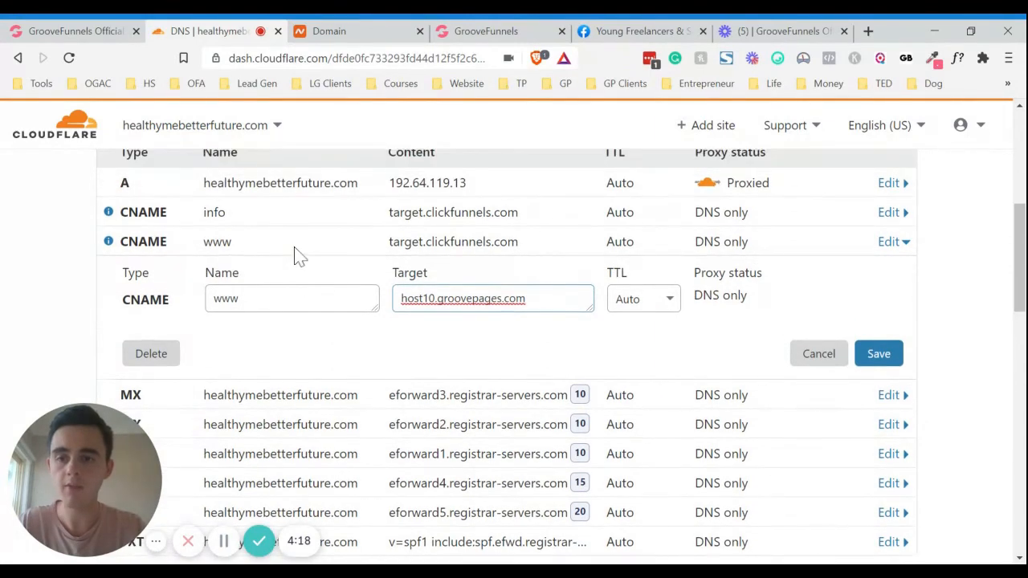
pyautogui.scroll(-3)
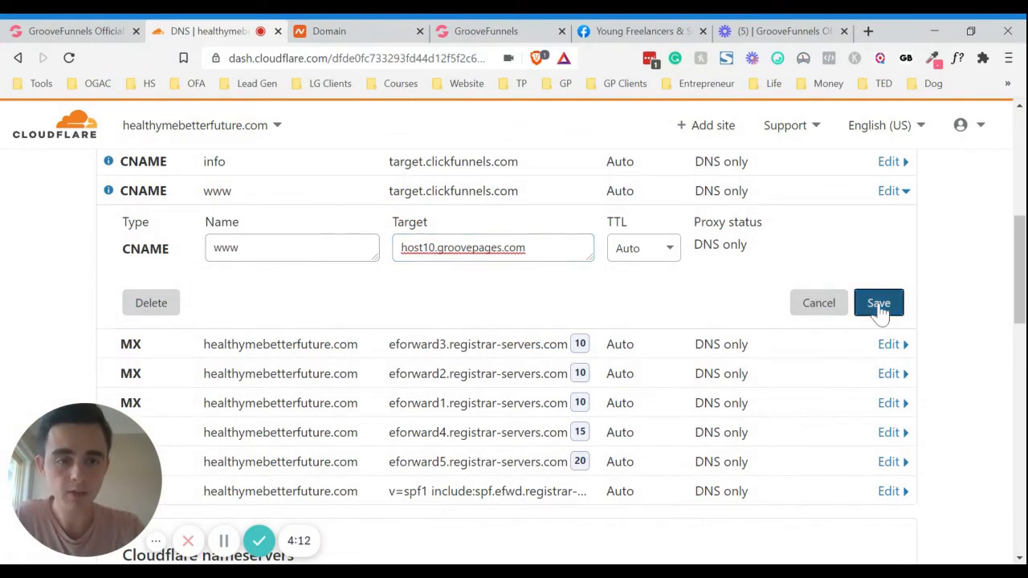
pyautogui.click(879, 303)
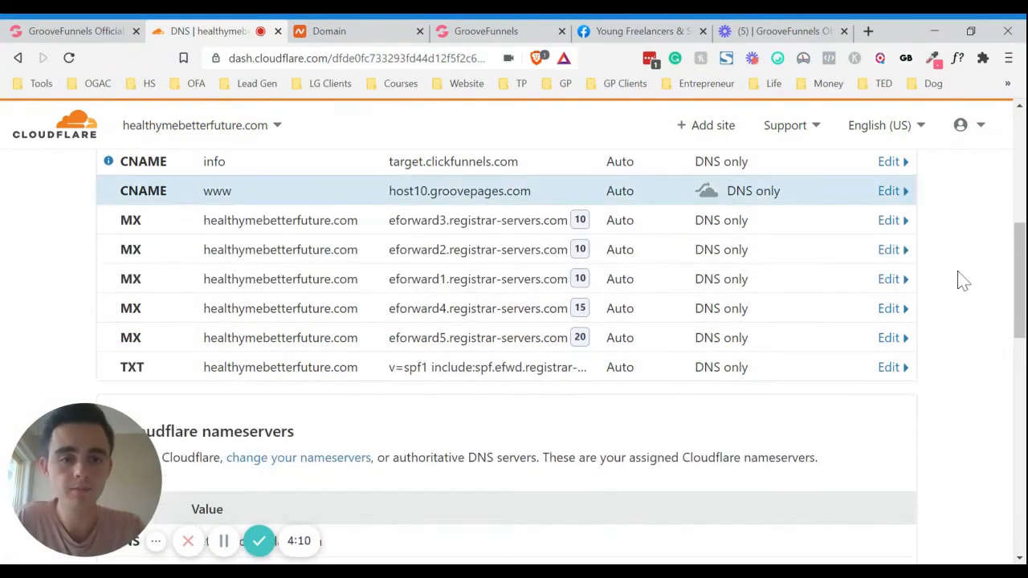
pyautogui.click(889, 190)
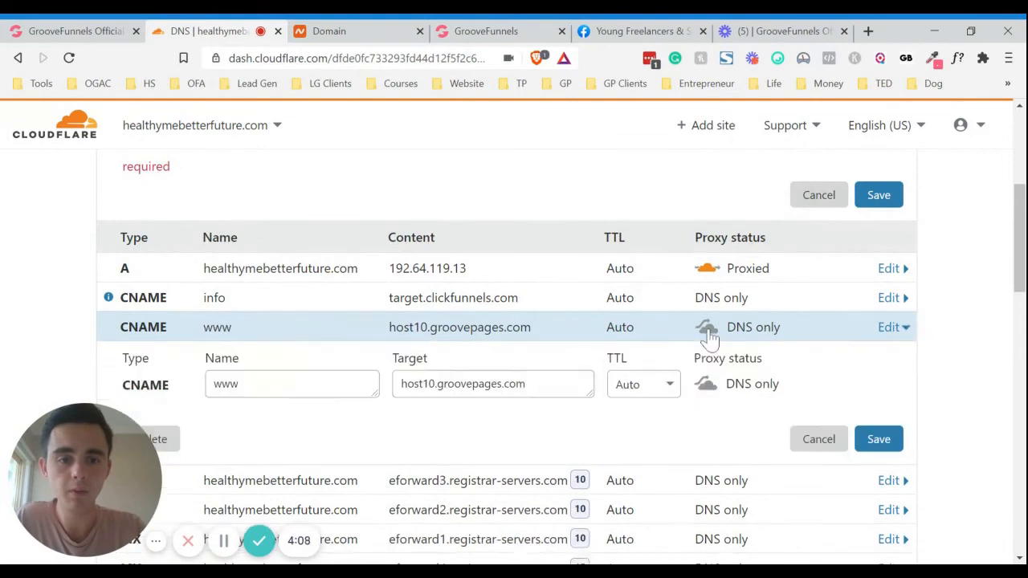
# Switch the www record's proxy status from DNS only to Proxied
pyautogui.click(707, 383)
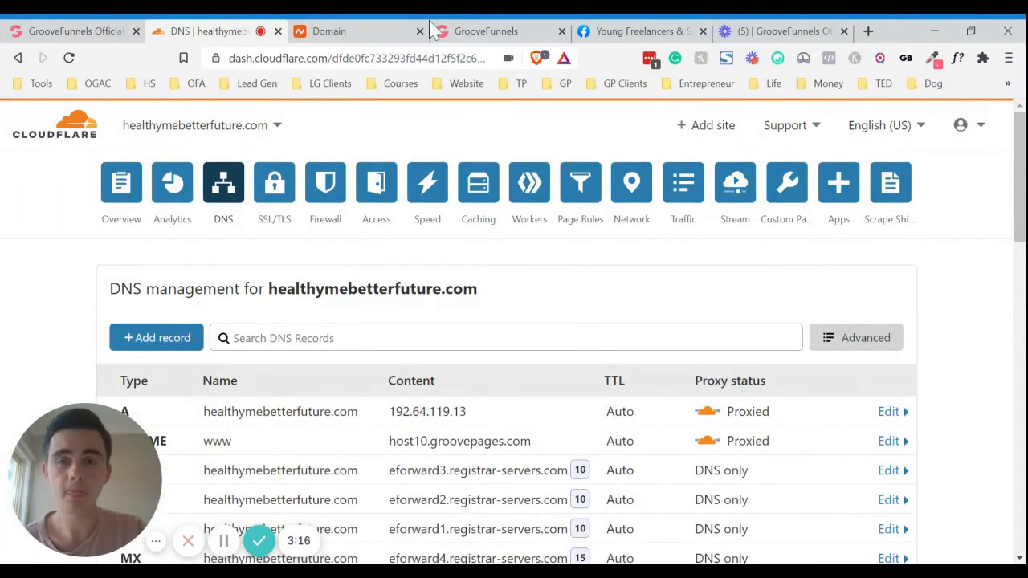
# Confirm Namecheap still lists the Cloudflare nameservers, then load healthymebetterfuture.com in a new tab
pyautogui.click(358, 31)
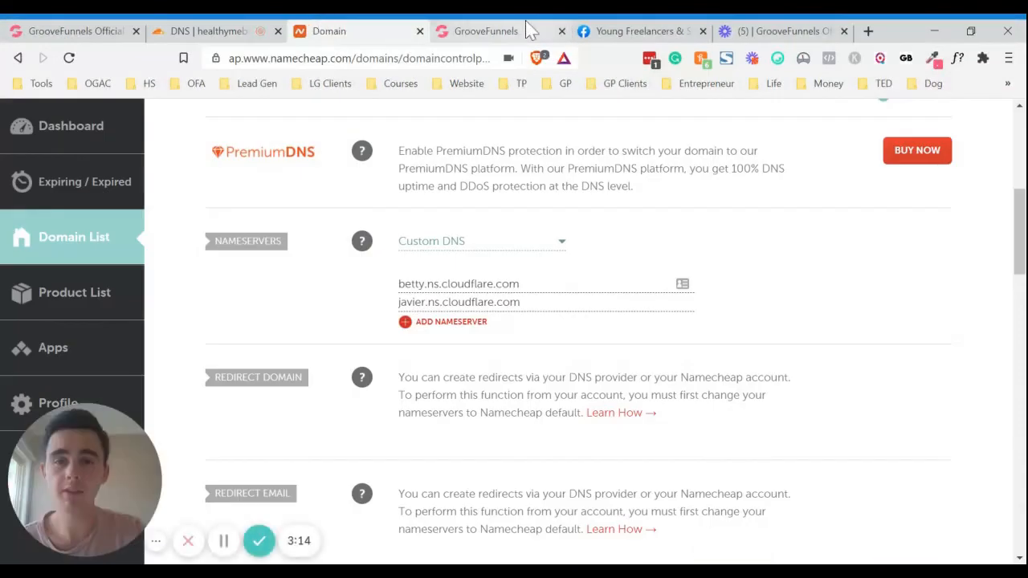
pyautogui.click(478, 30)
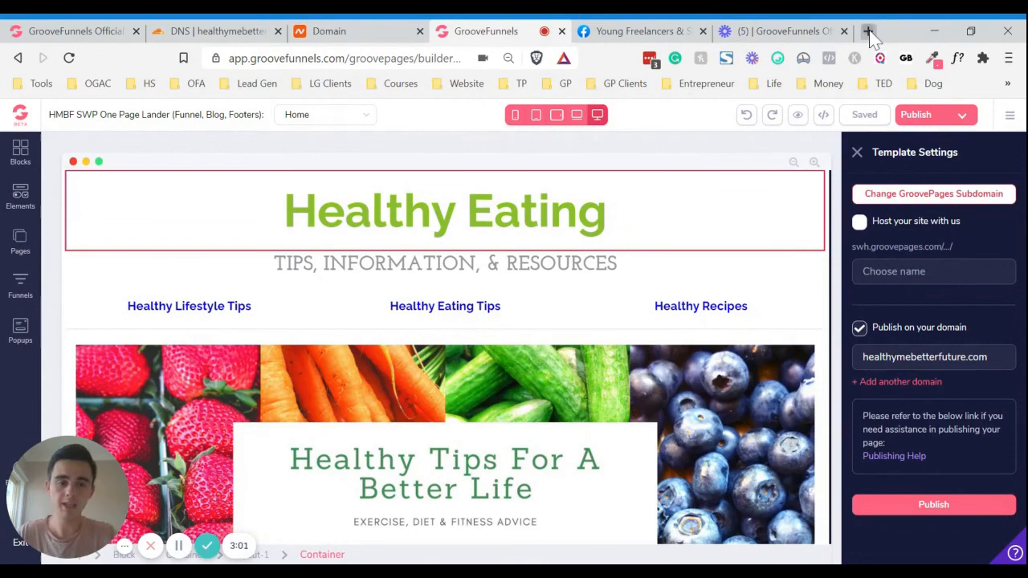
pyautogui.click(868, 32)
pyautogui.write('healthymebetterfuture.com')
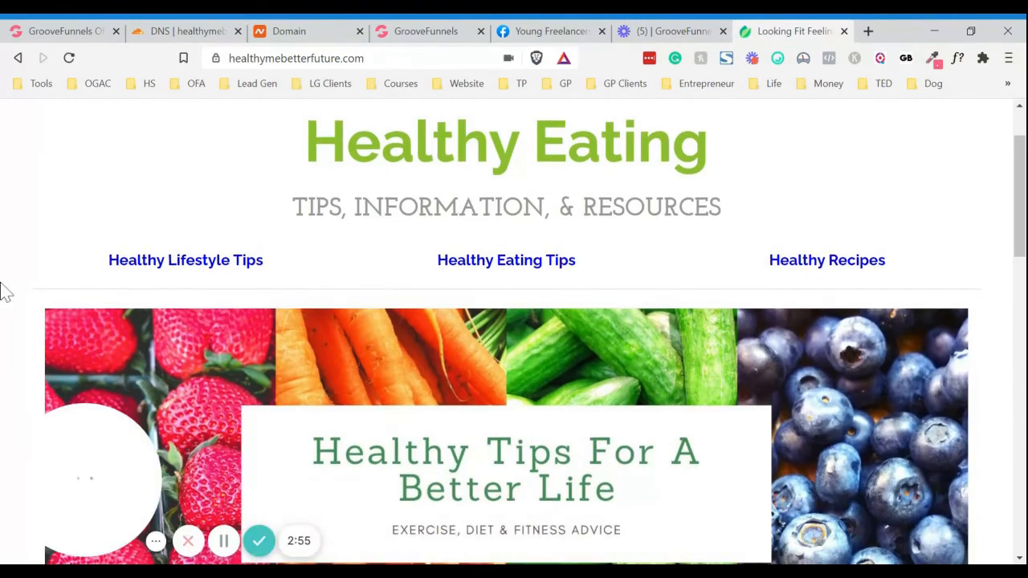
# Review the live Healthy Eating site, then bring up the Facebook group tab
pyautogui.scroll(-3)
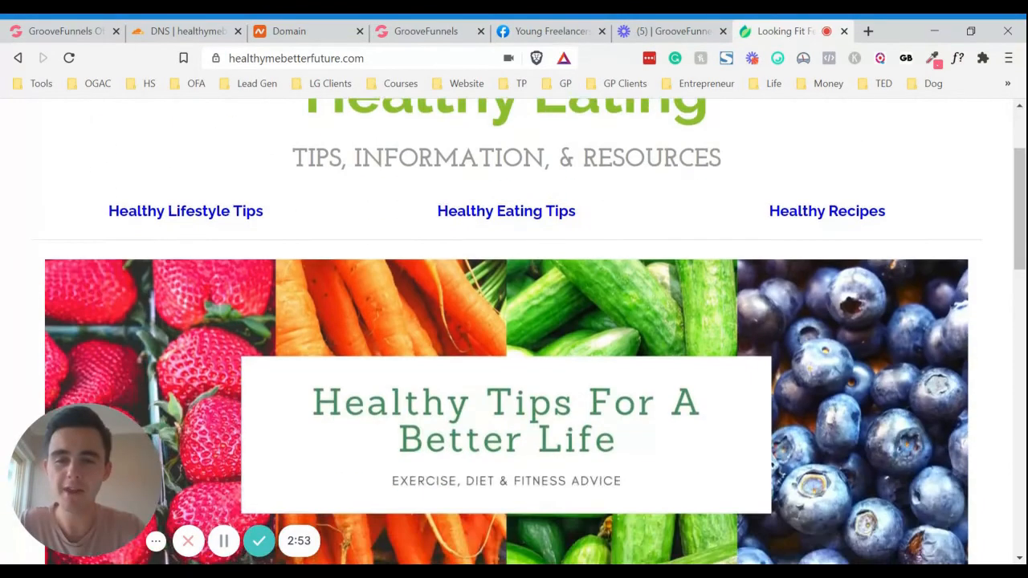
pyautogui.scroll(3)
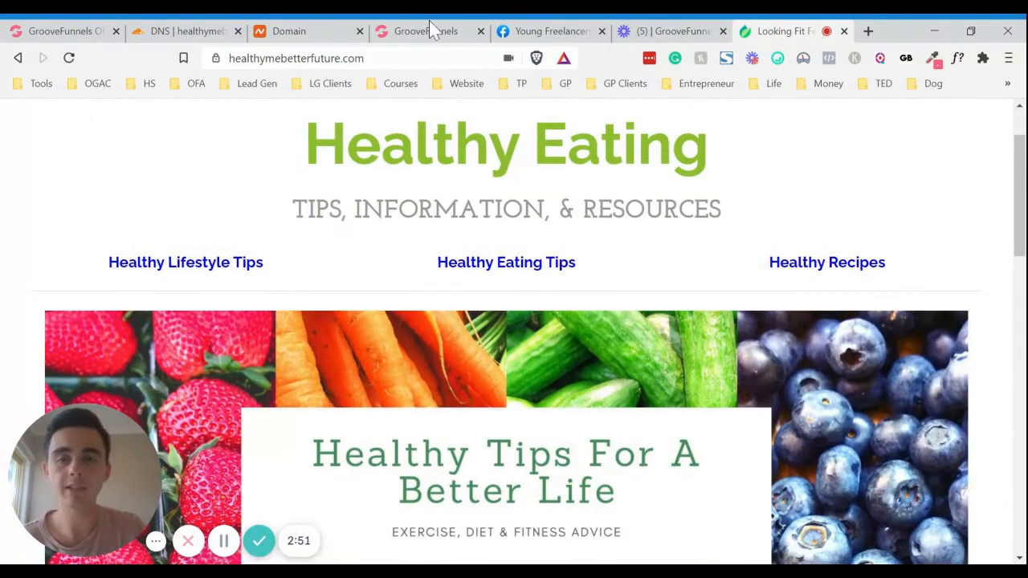
pyautogui.click(418, 30)
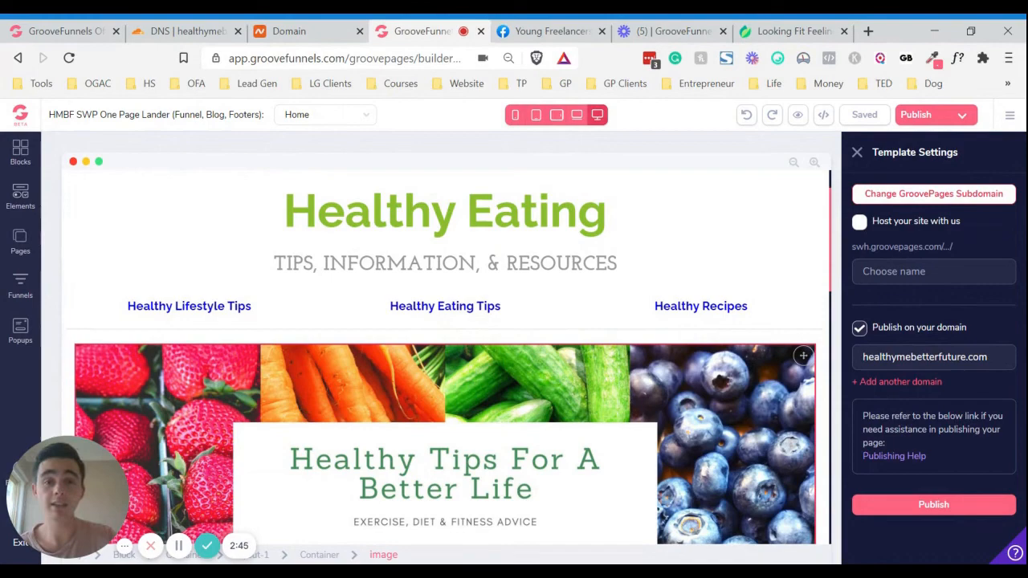
pyautogui.click(550, 31)
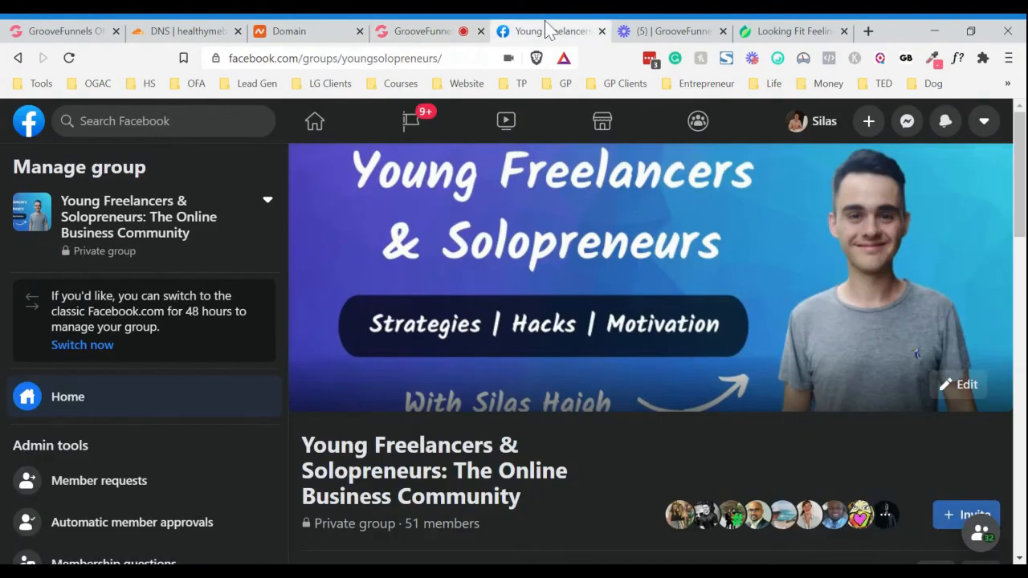